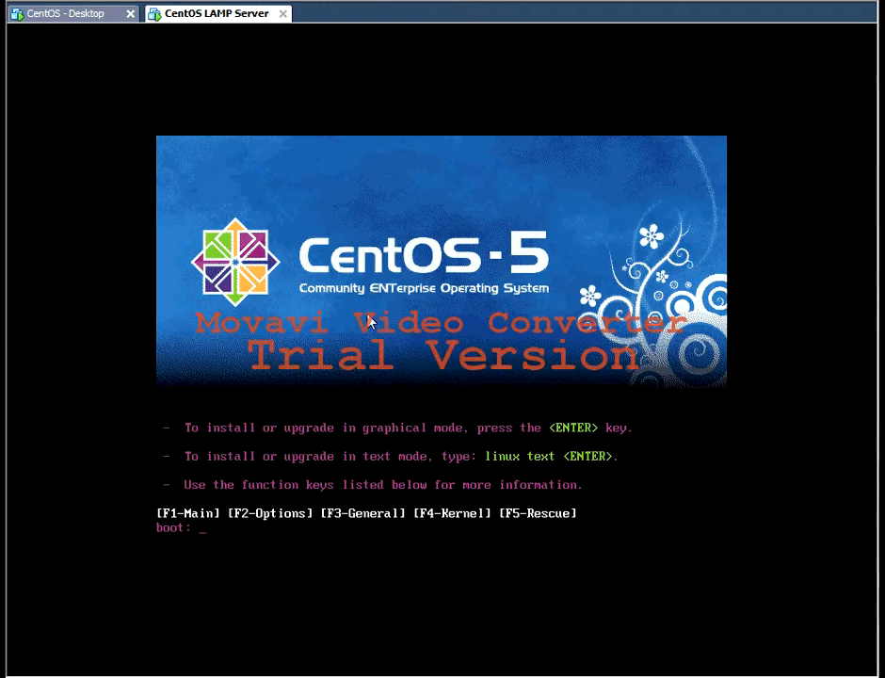
mouse_move(60, 23)
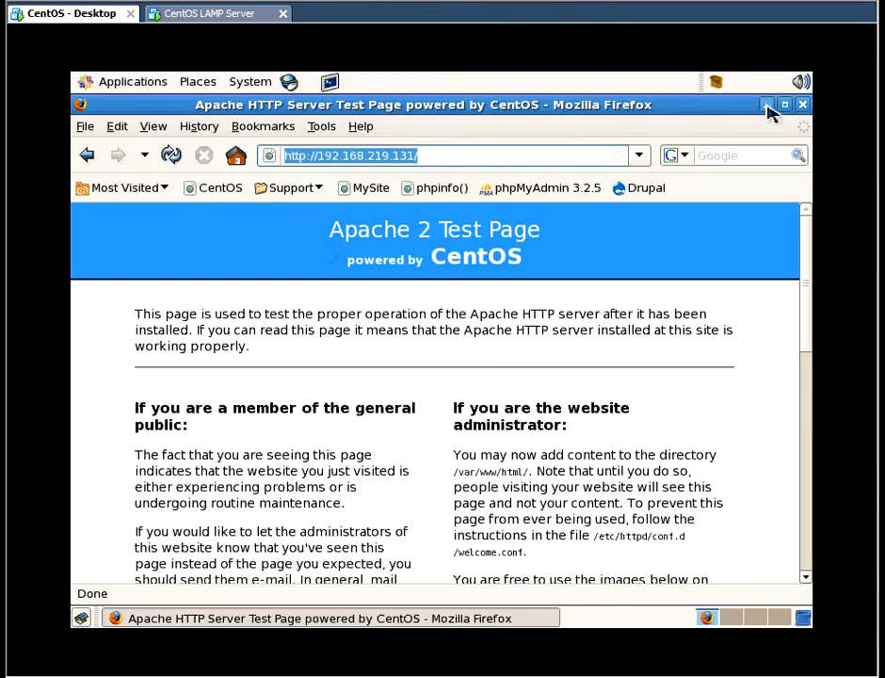
Minimize the Firefox window showing the Apache 2 Test Page on the CentOS Desktop VM.
click(766, 105)
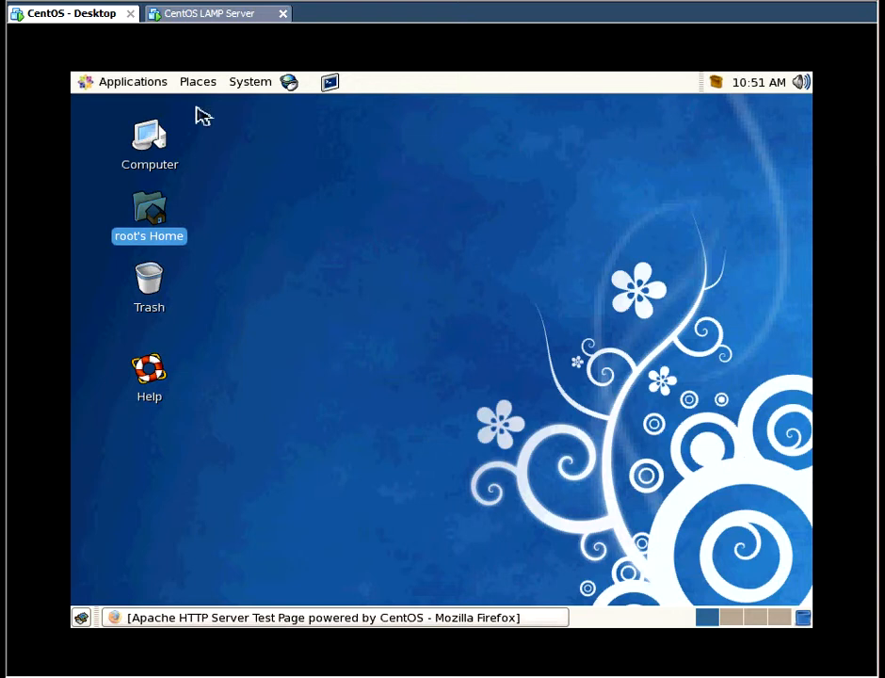
mouse_move(132, 83)
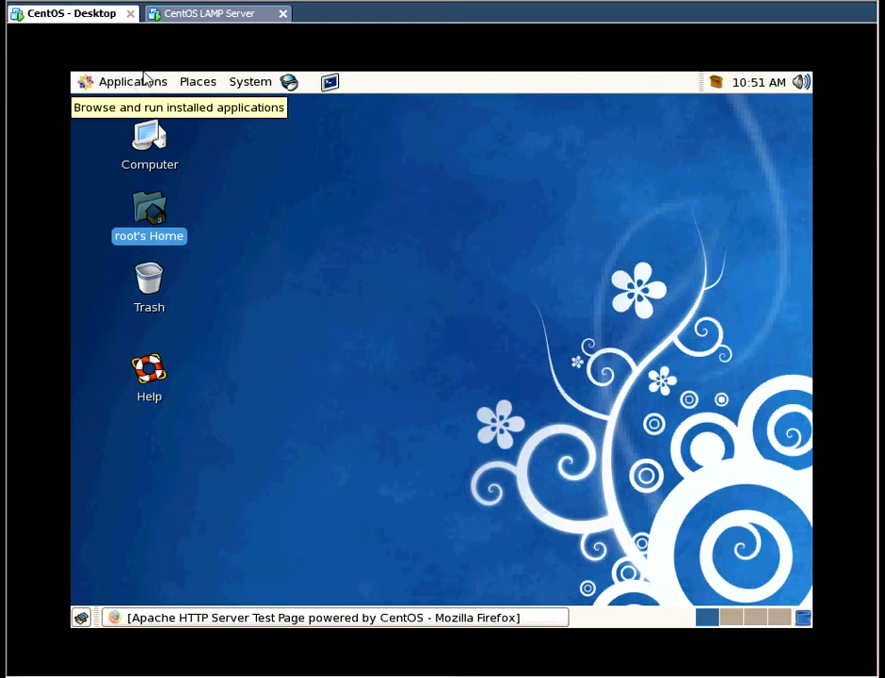
mouse_move(204, 13)
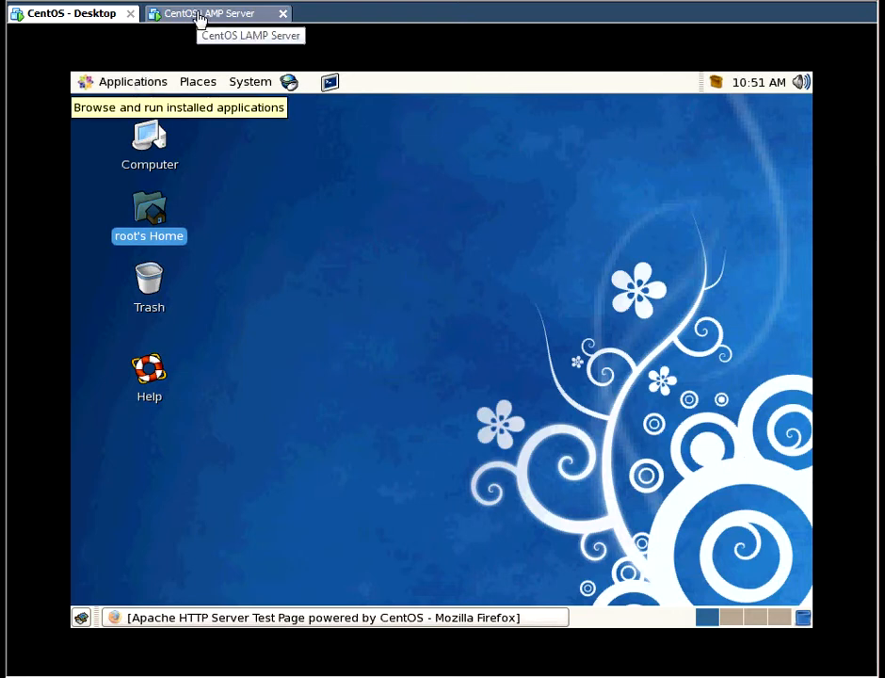
Boot the CentOS LAMP Server VM into the installer and move to Skip at the media test prompt.
click(209, 14)
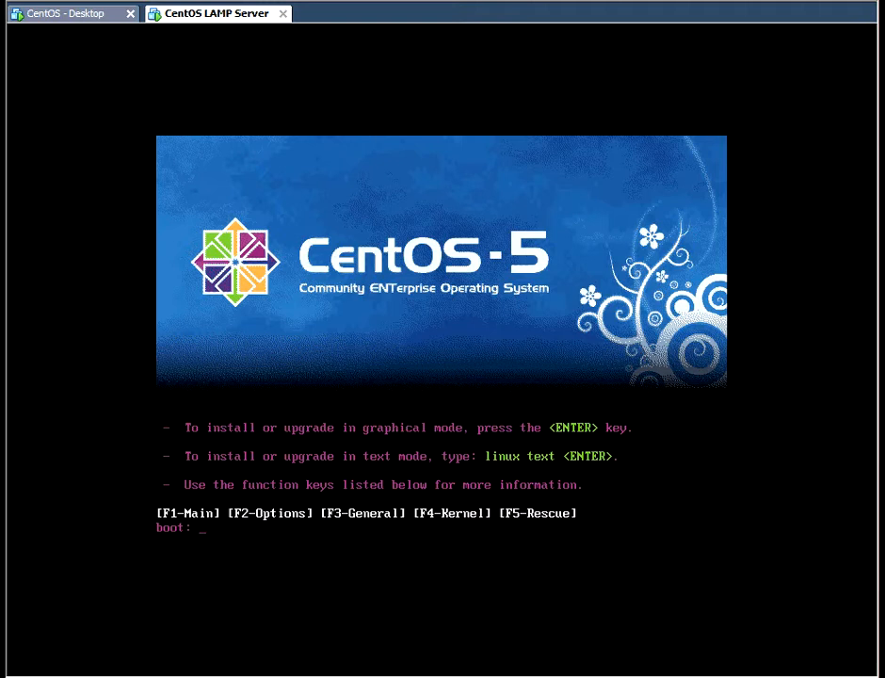
mouse_move(469, 264)
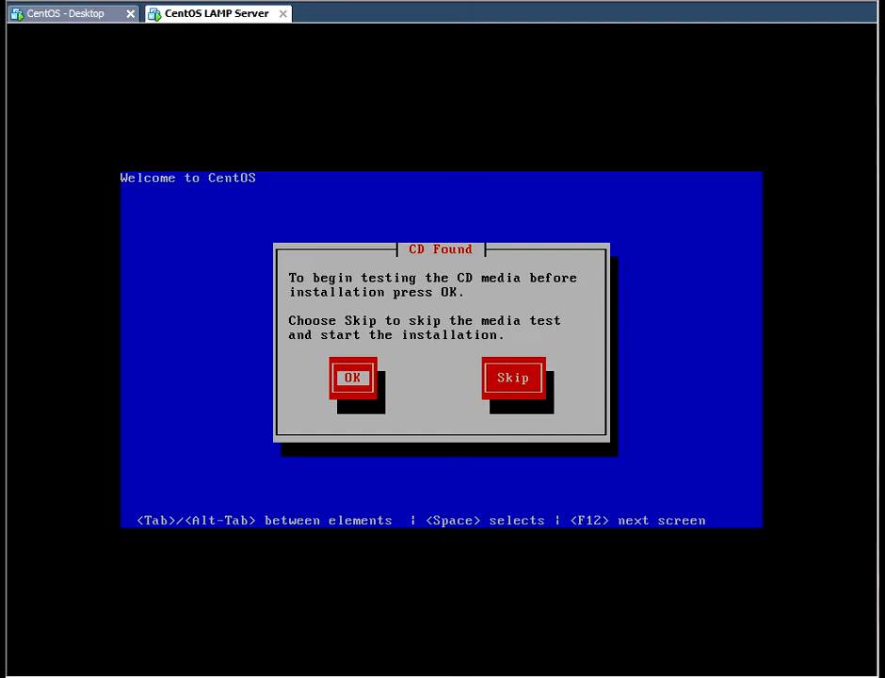
mouse_move(303, 358)
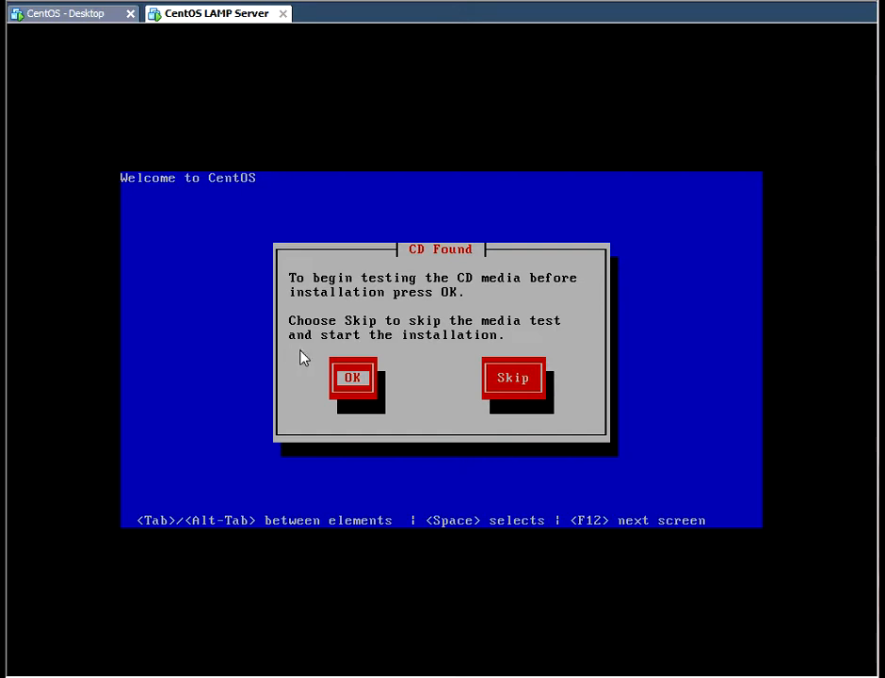
mouse_move(283, 70)
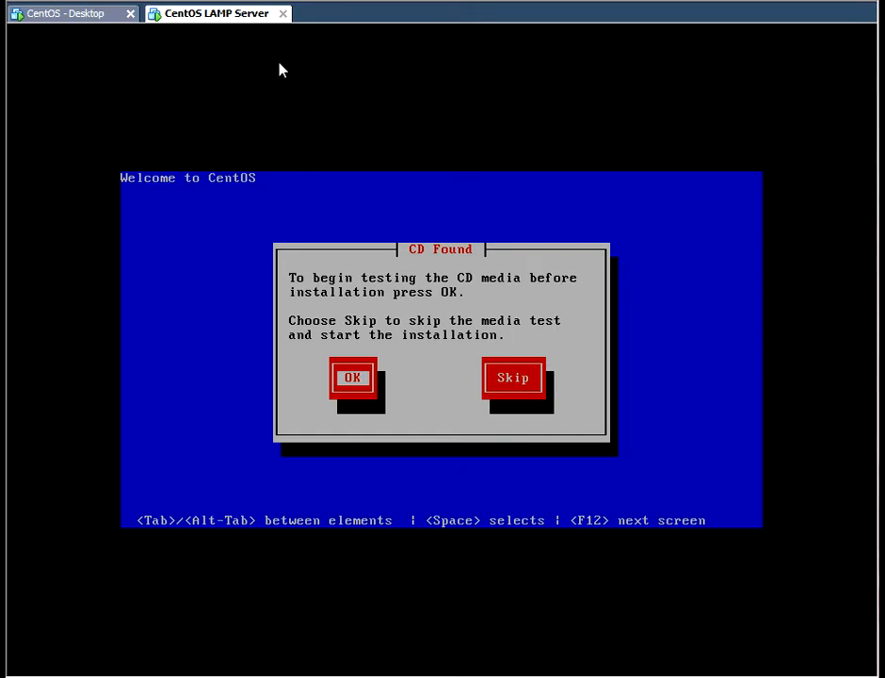
mouse_move(411, 386)
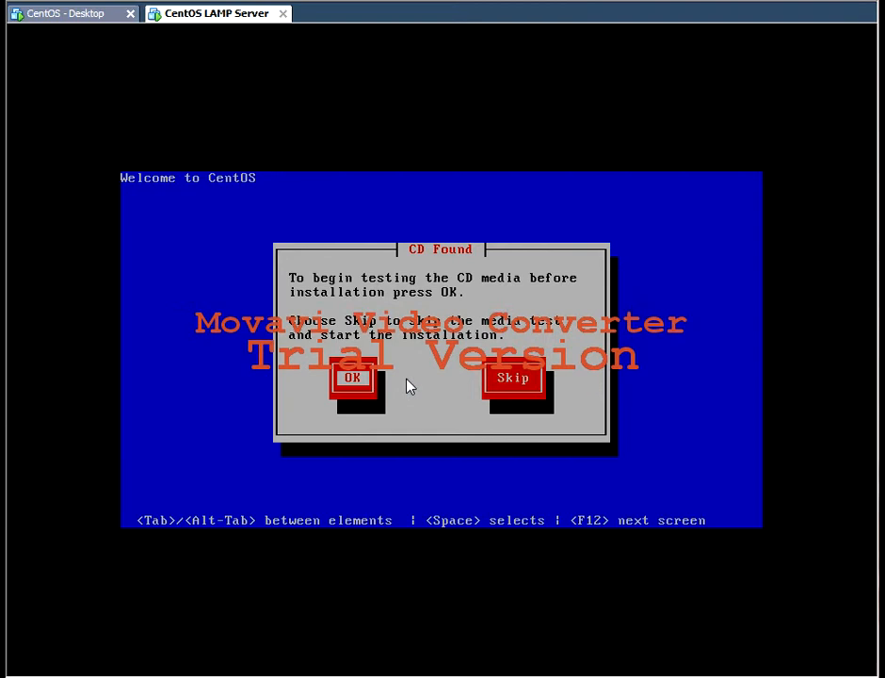
mouse_move(436, 393)
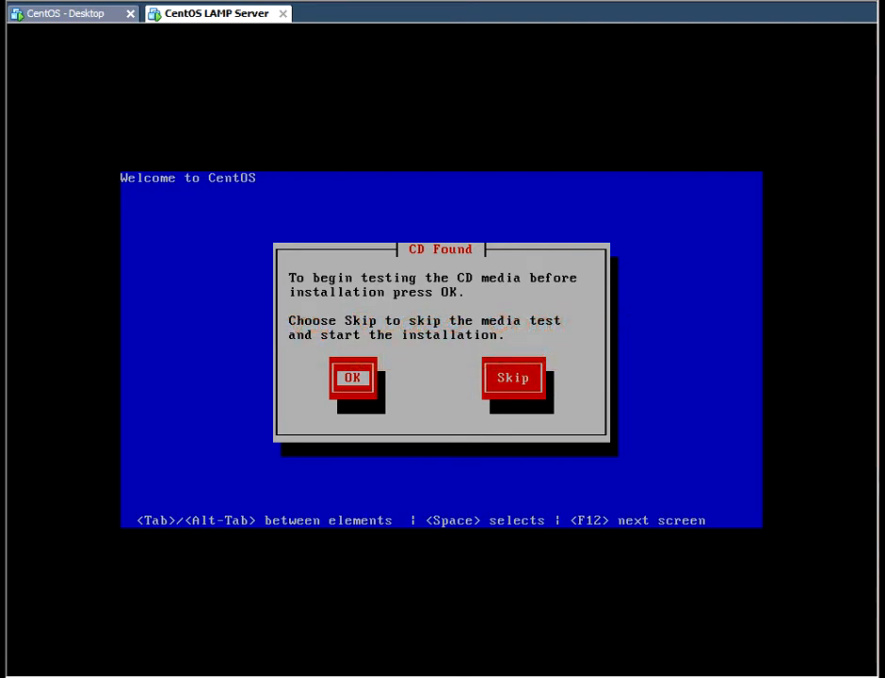
key(Tab)
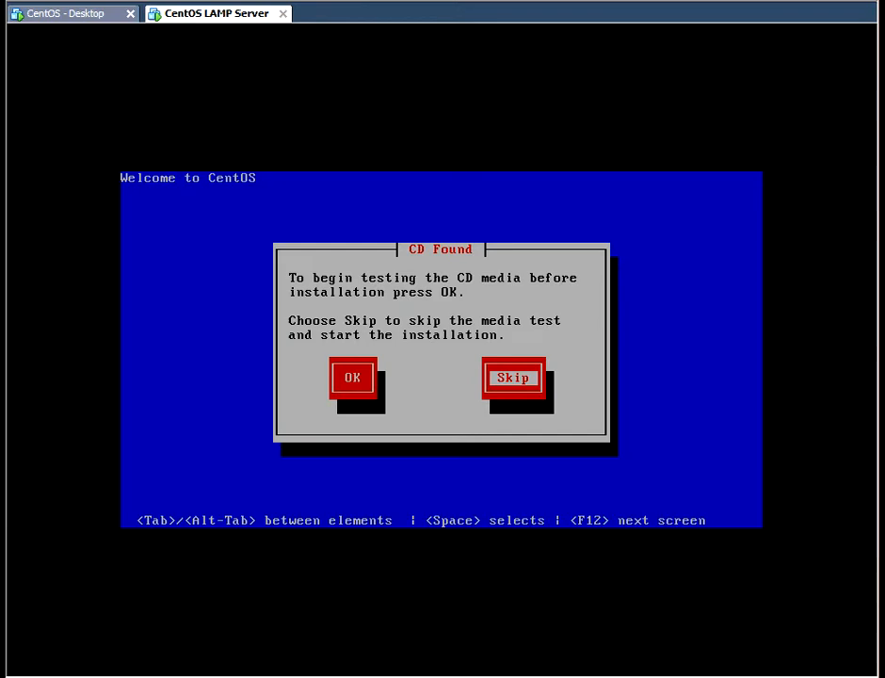
Skip the media test, keep English as language, and choose the United Kingdom keyboard layout.
click(513, 377)
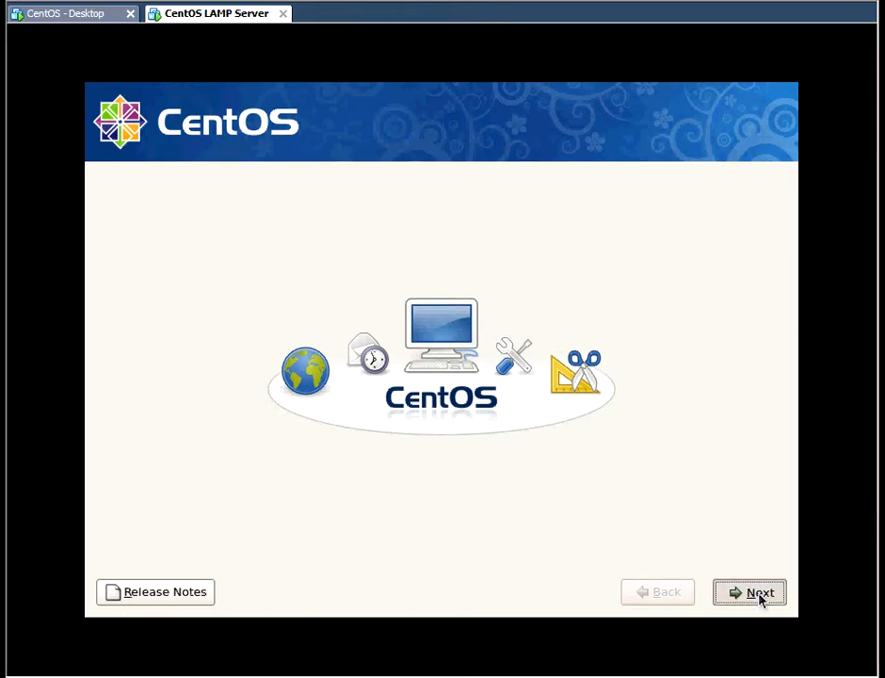
click(749, 592)
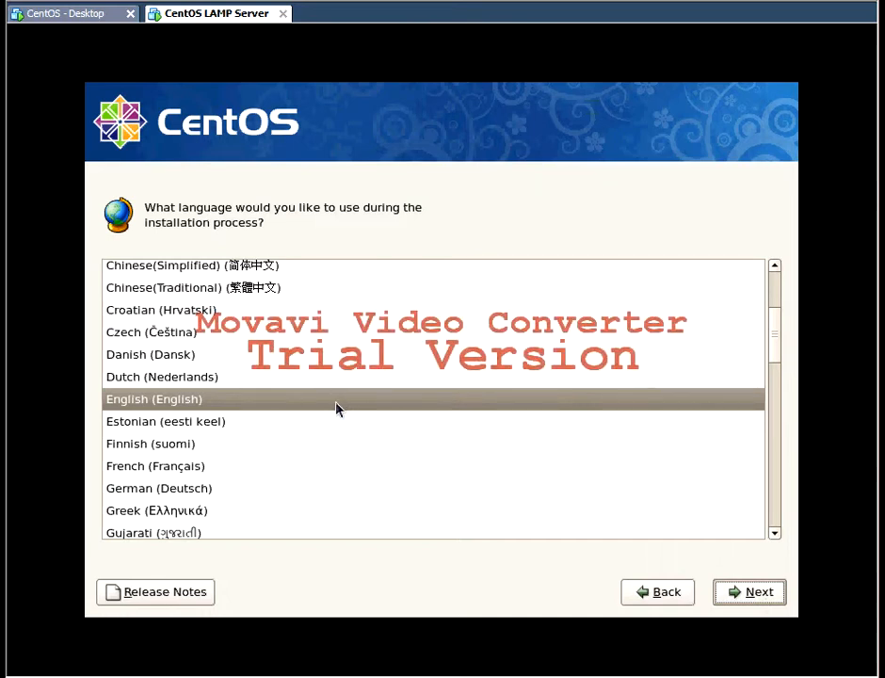
mouse_move(720, 595)
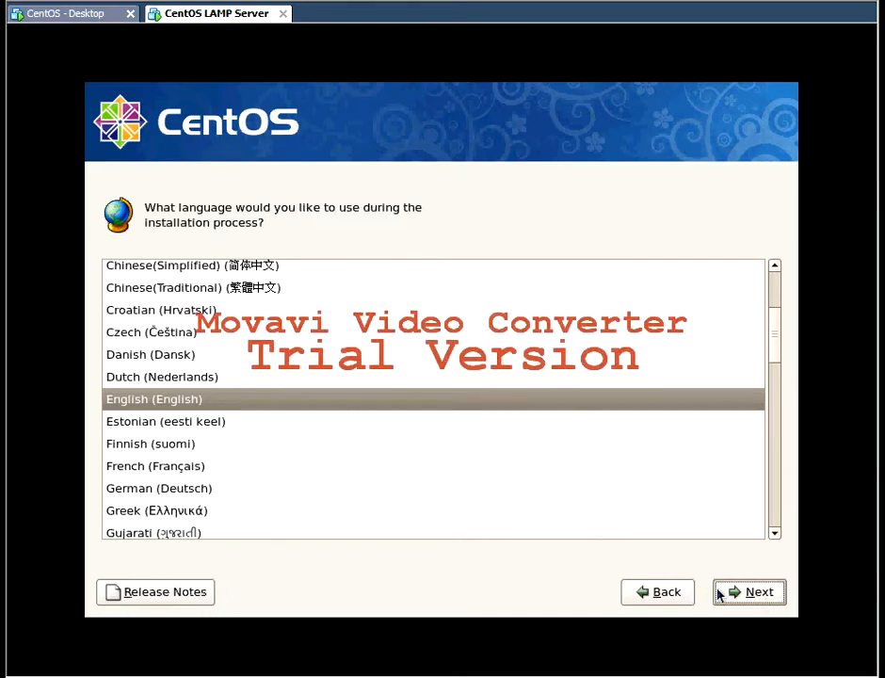
click(750, 591)
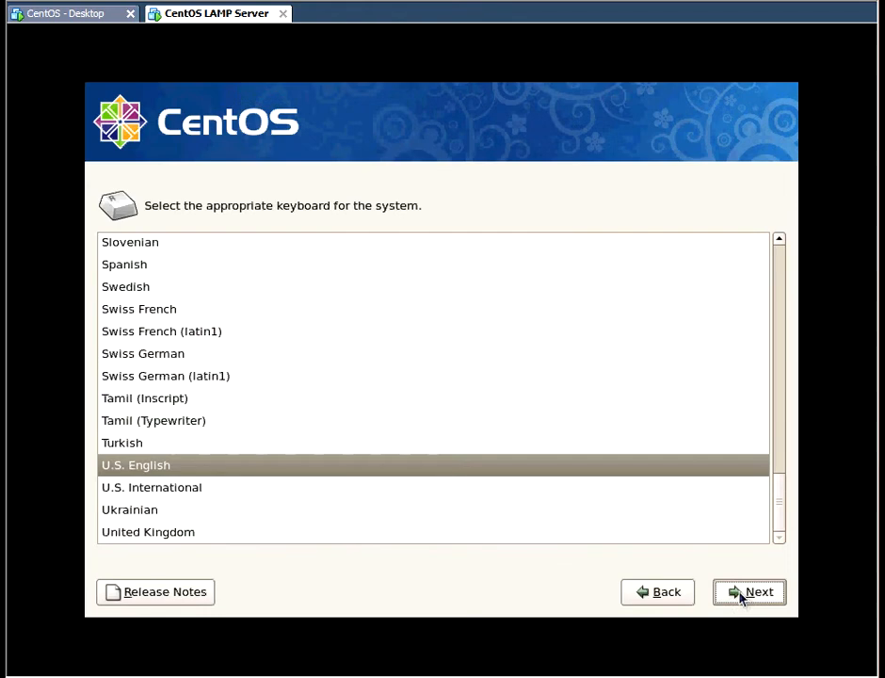
mouse_move(181, 544)
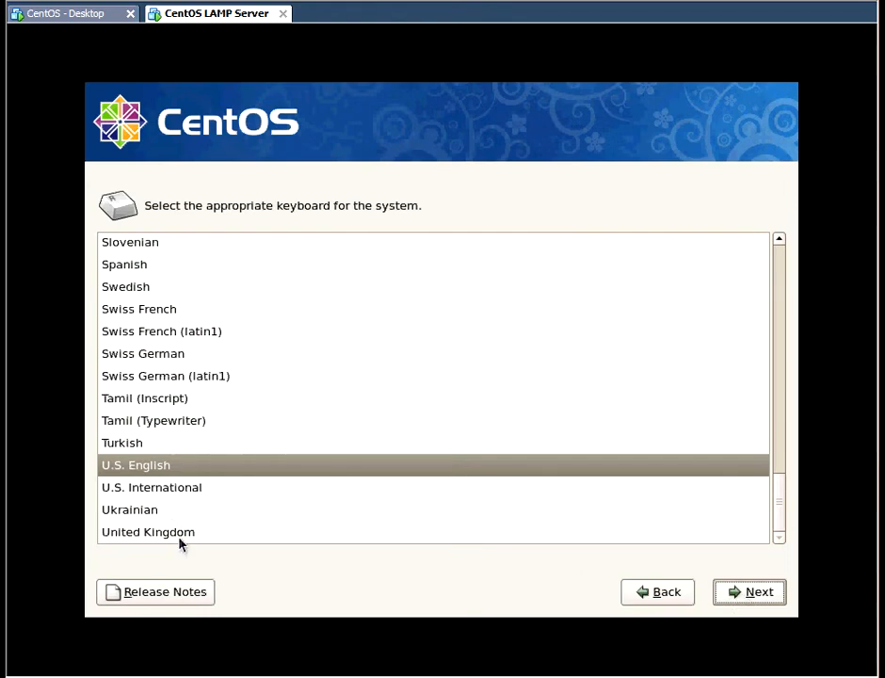
click(147, 532)
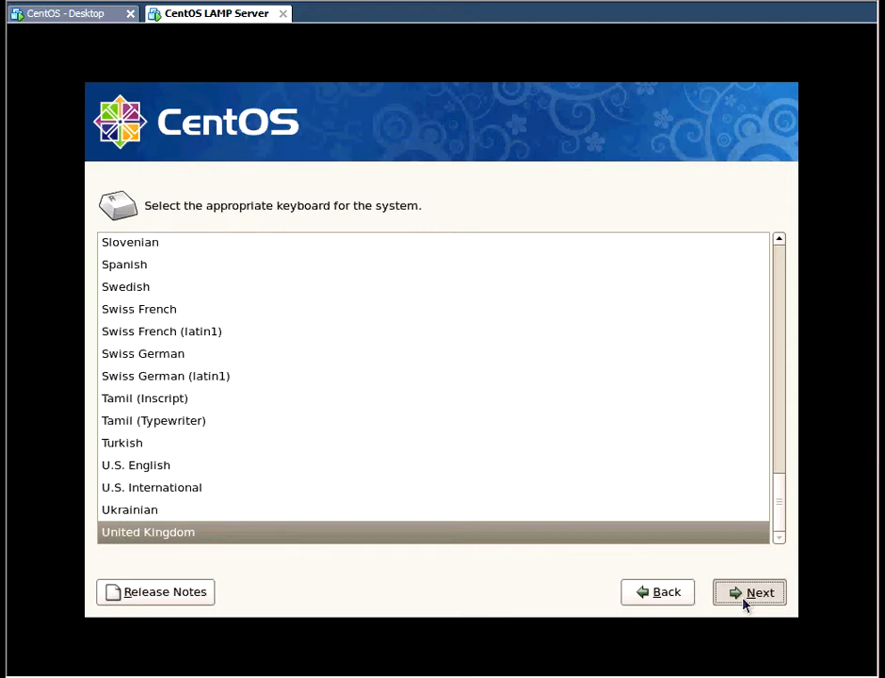
Initialize the unreadable drive and keep the default layout removing Linux partitions on sda.
click(750, 591)
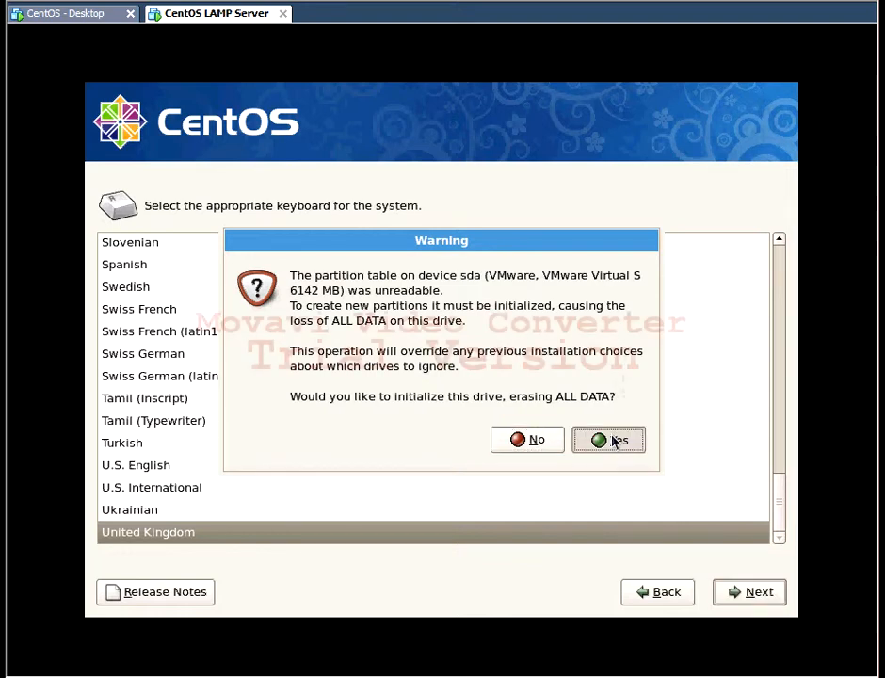
click(609, 441)
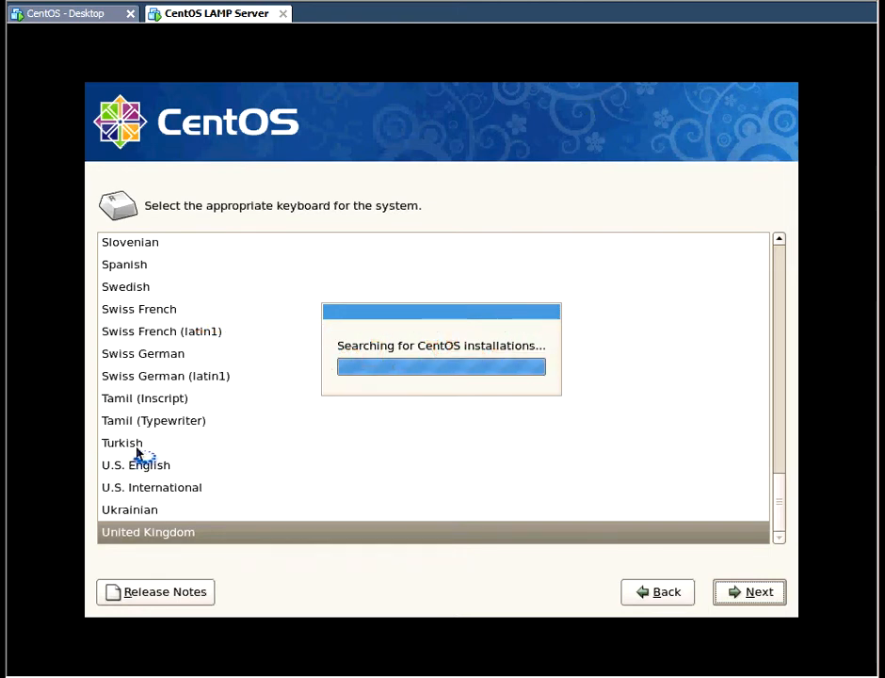
click(750, 592)
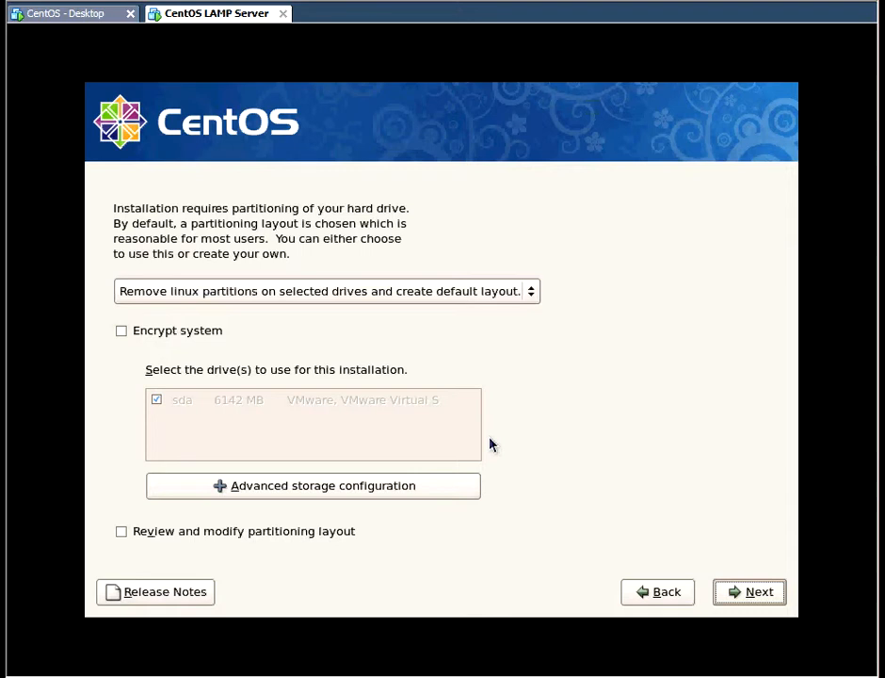
mouse_move(528, 331)
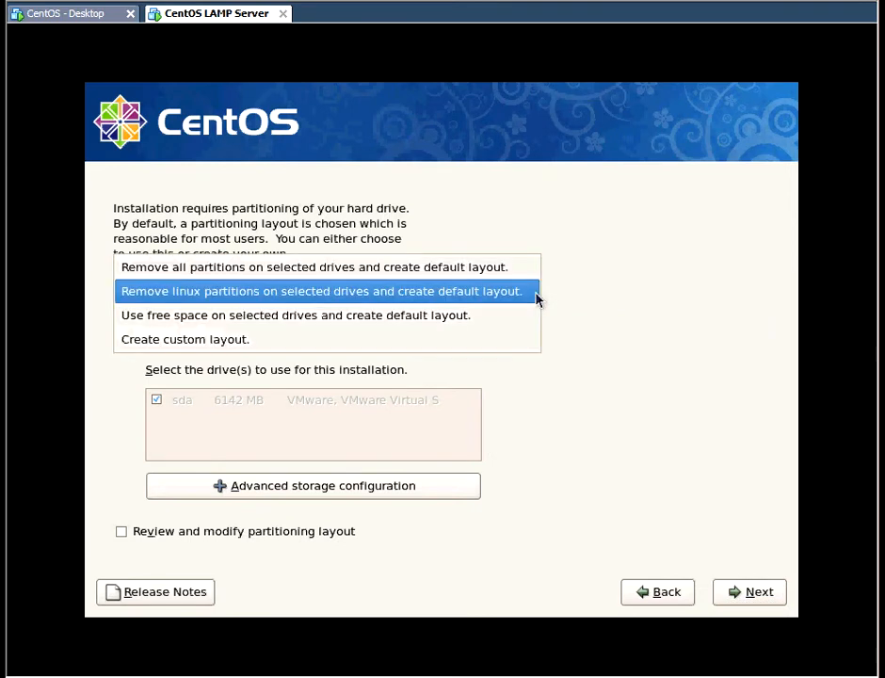
mouse_move(450, 300)
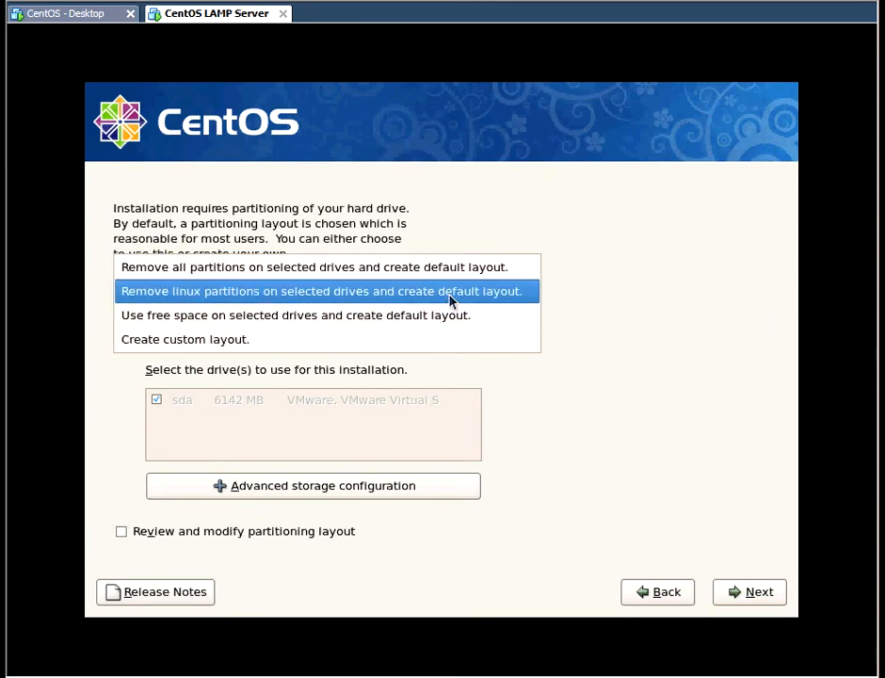
click(322, 290)
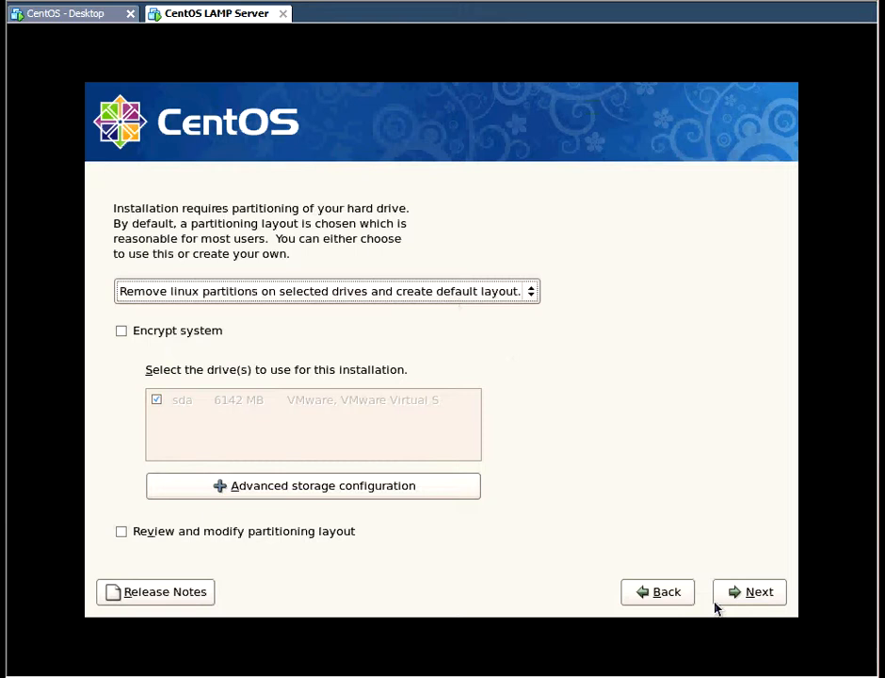
click(750, 592)
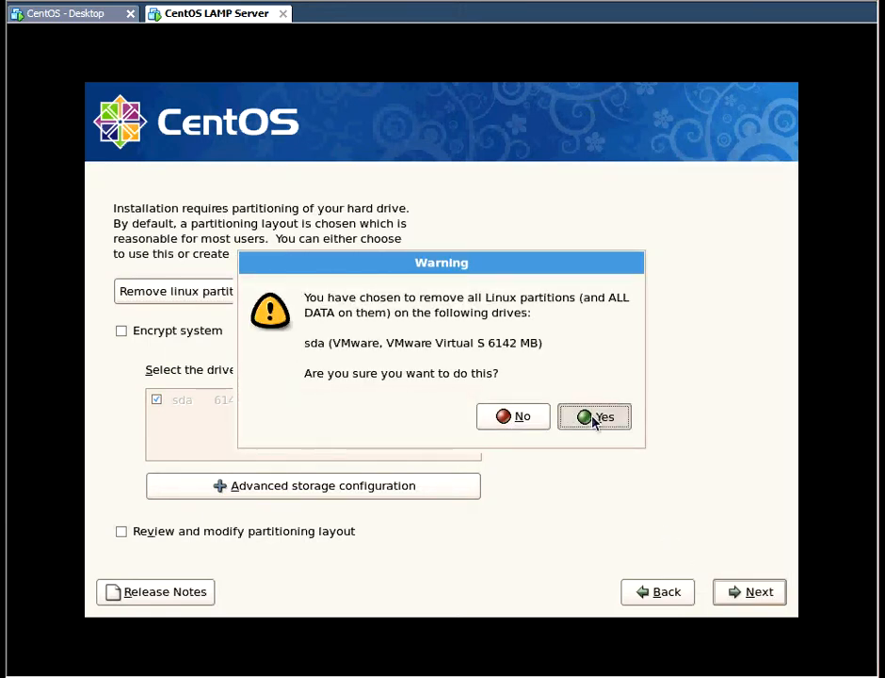
Confirm removing the Linux partitions and keep eth0 active on boot using DHCP.
click(603, 416)
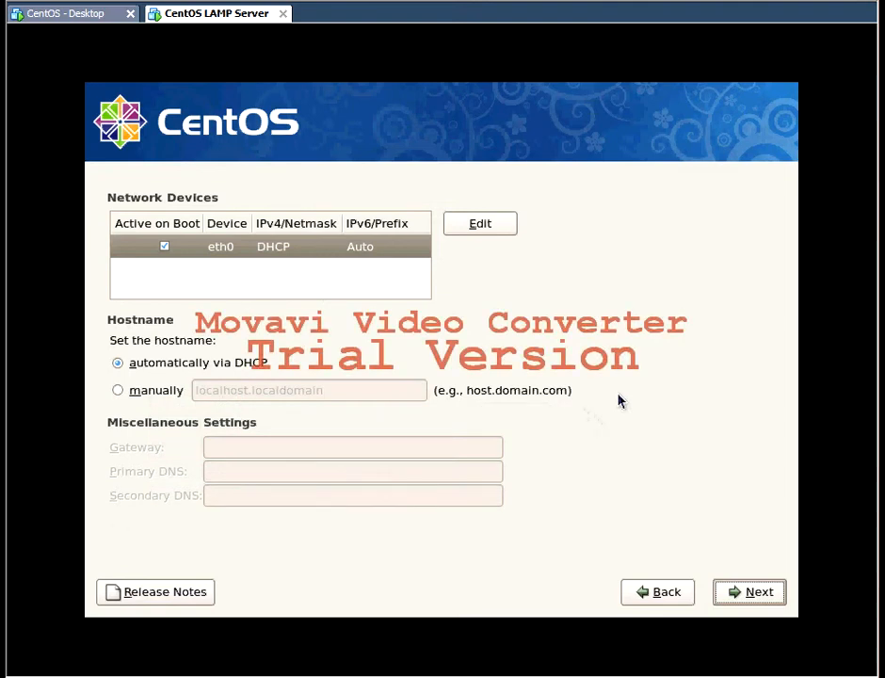
mouse_move(106, 204)
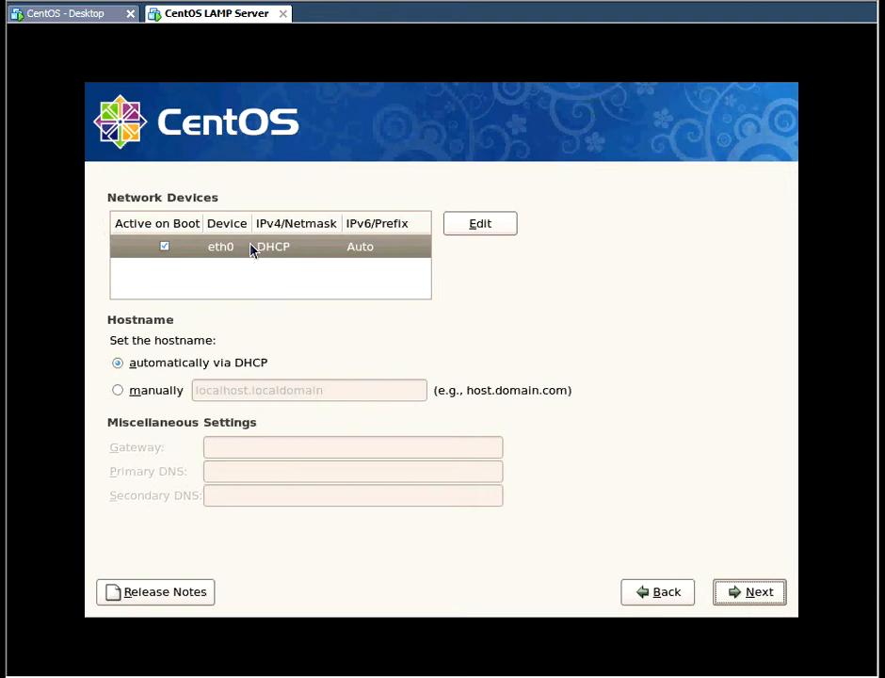
click(480, 222)
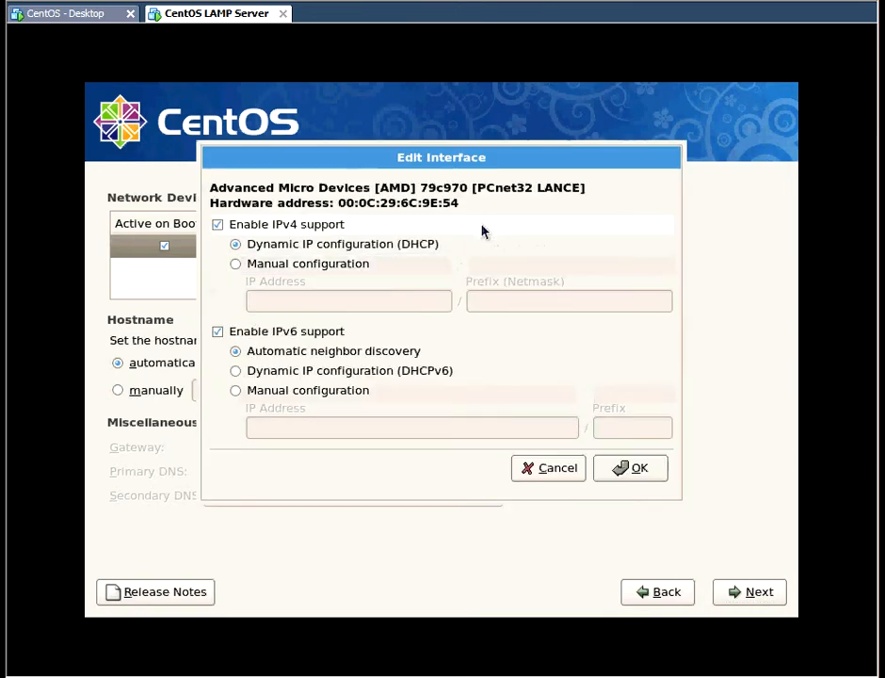
click(629, 467)
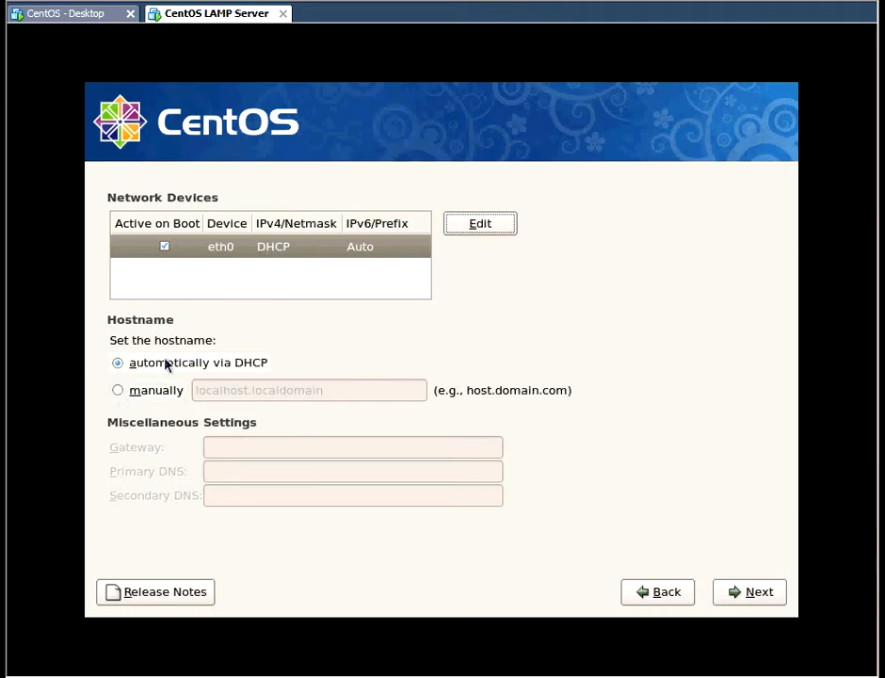
mouse_move(254, 370)
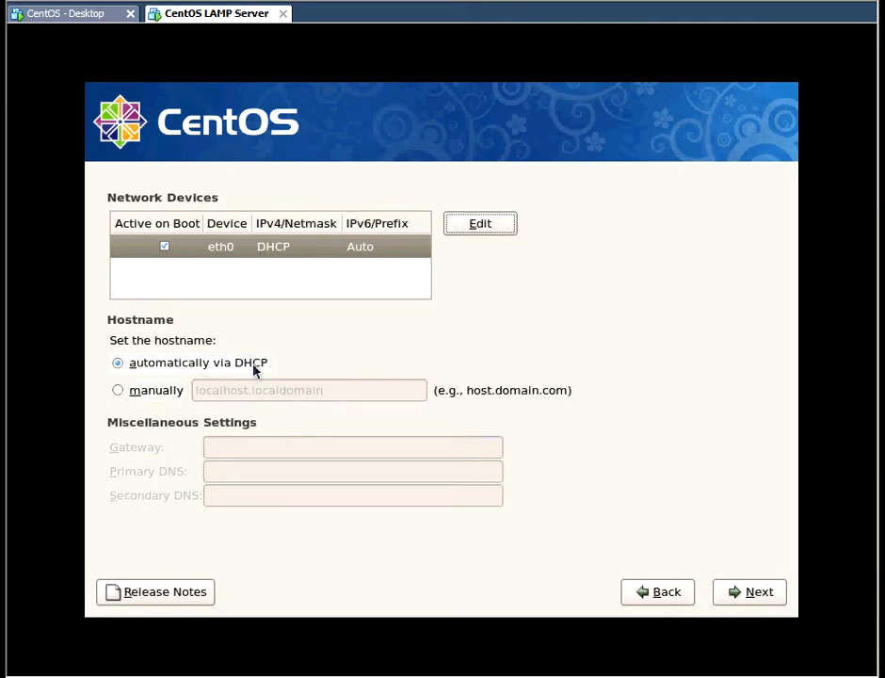
mouse_move(759, 591)
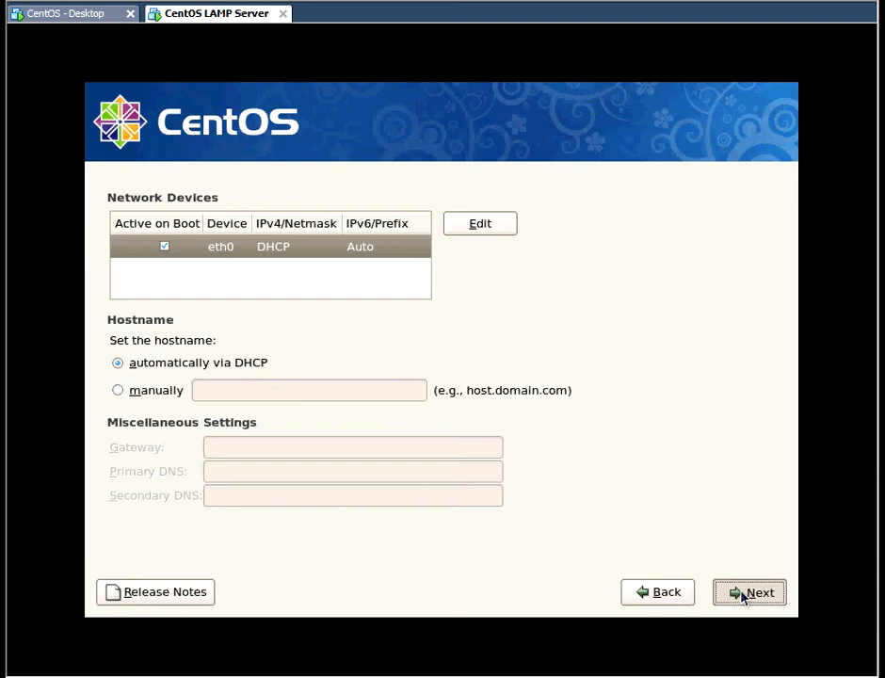
Accept the network settings and the Europe/Dublin timezone with UTC system clock.
click(750, 591)
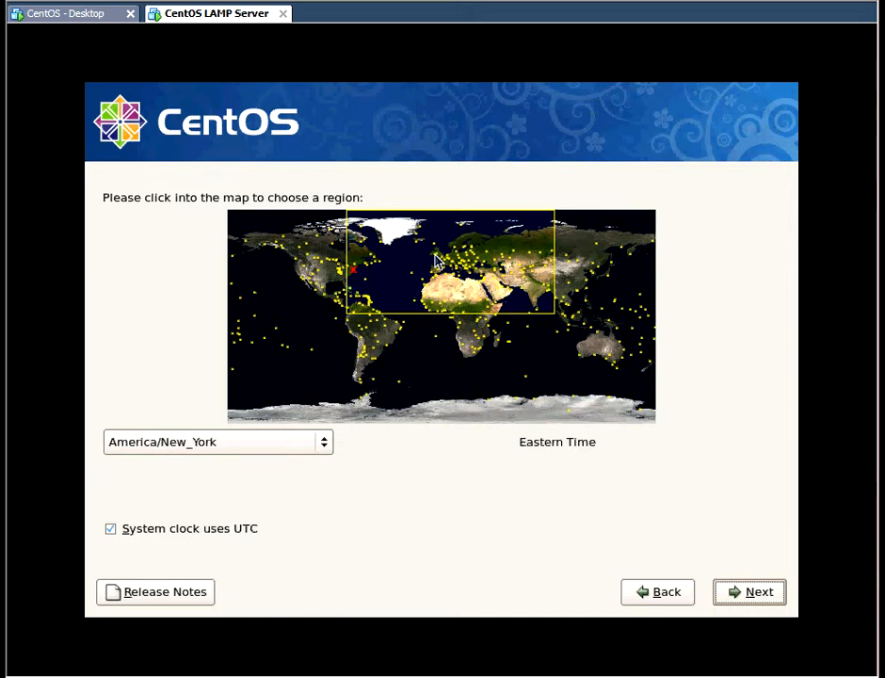
click(434, 264)
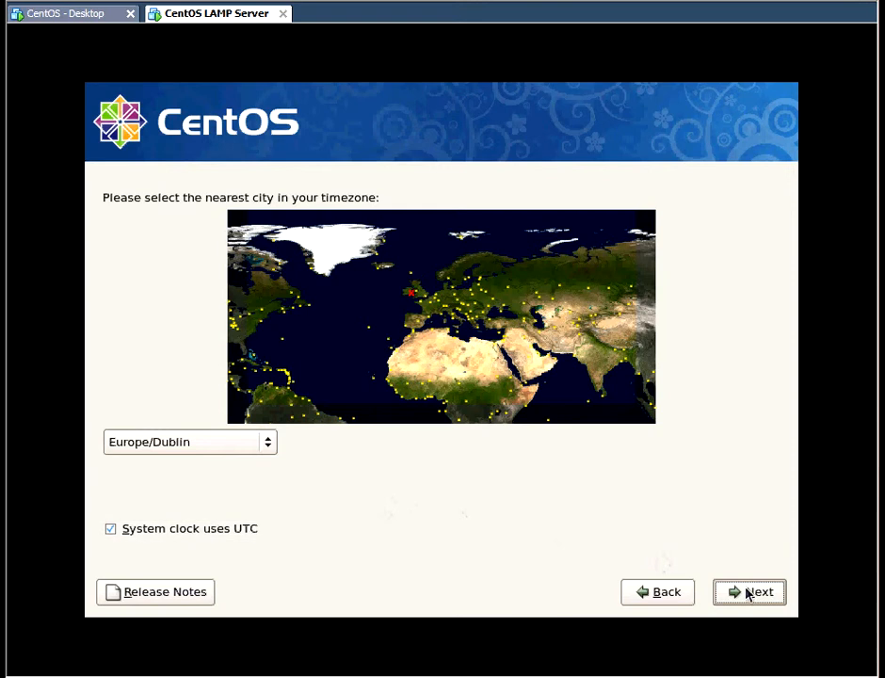
click(749, 591)
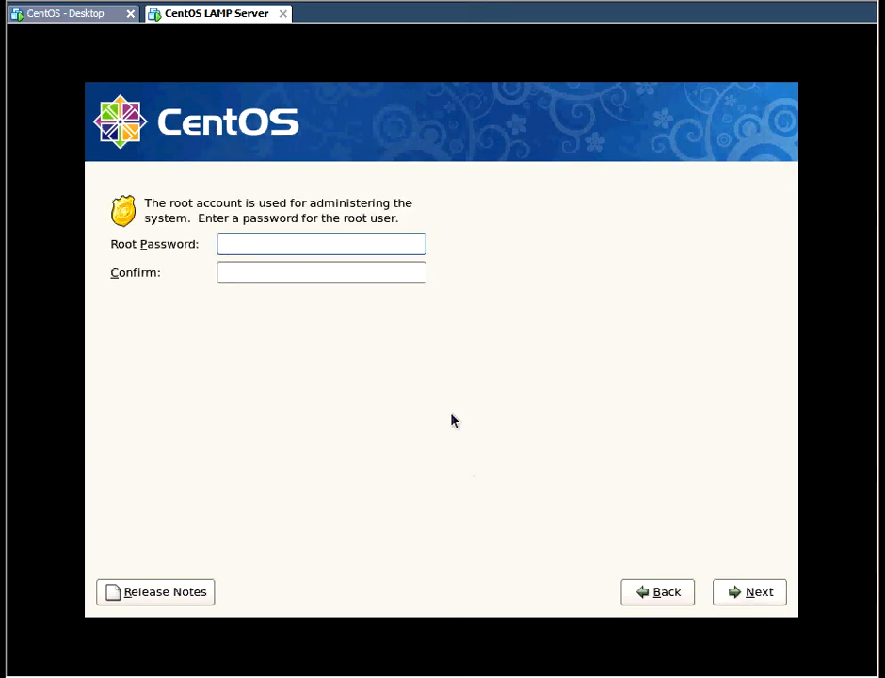
click(321, 245)
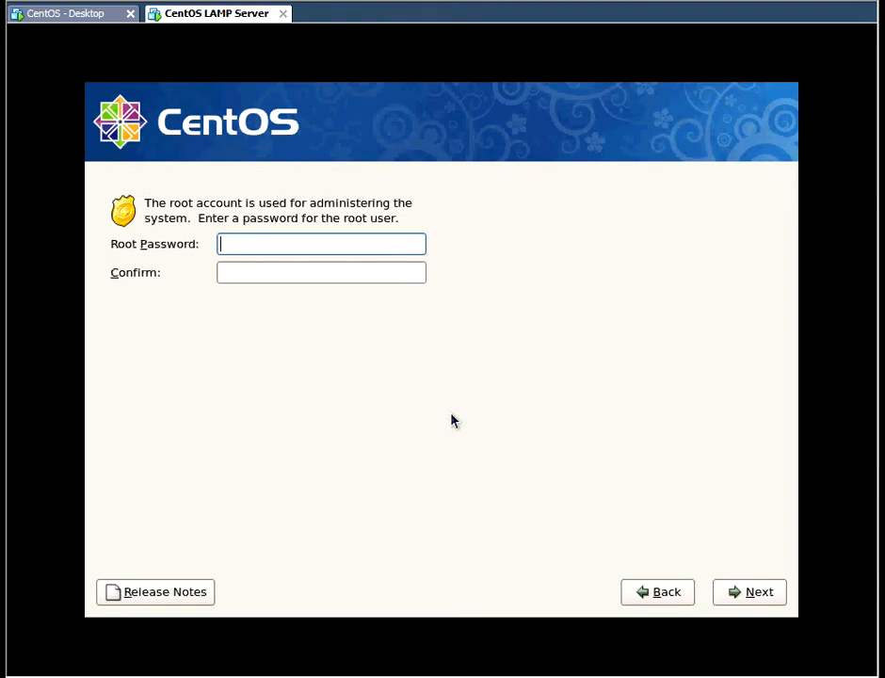
text(password)
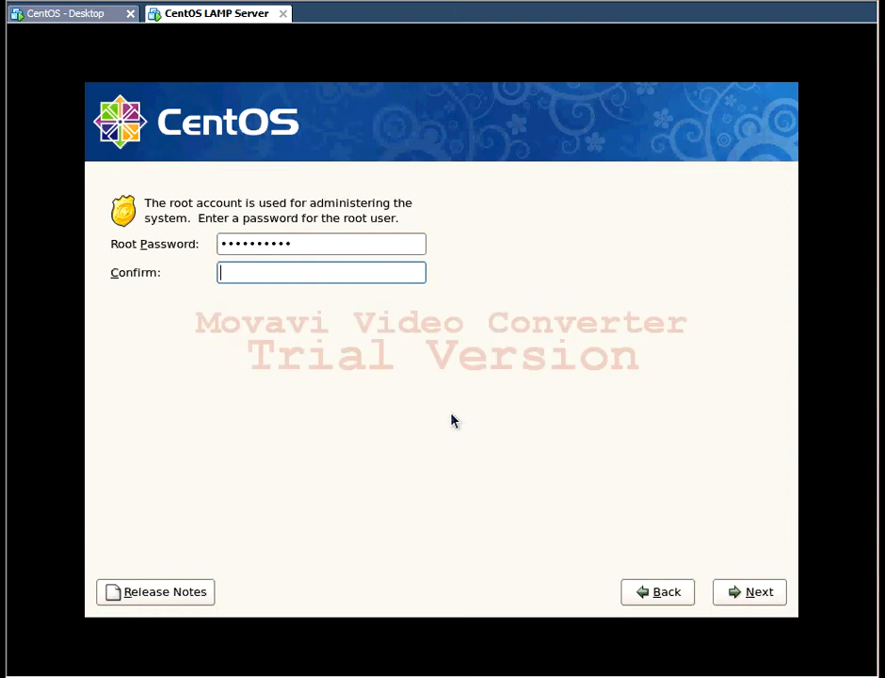
text(••••••••••)
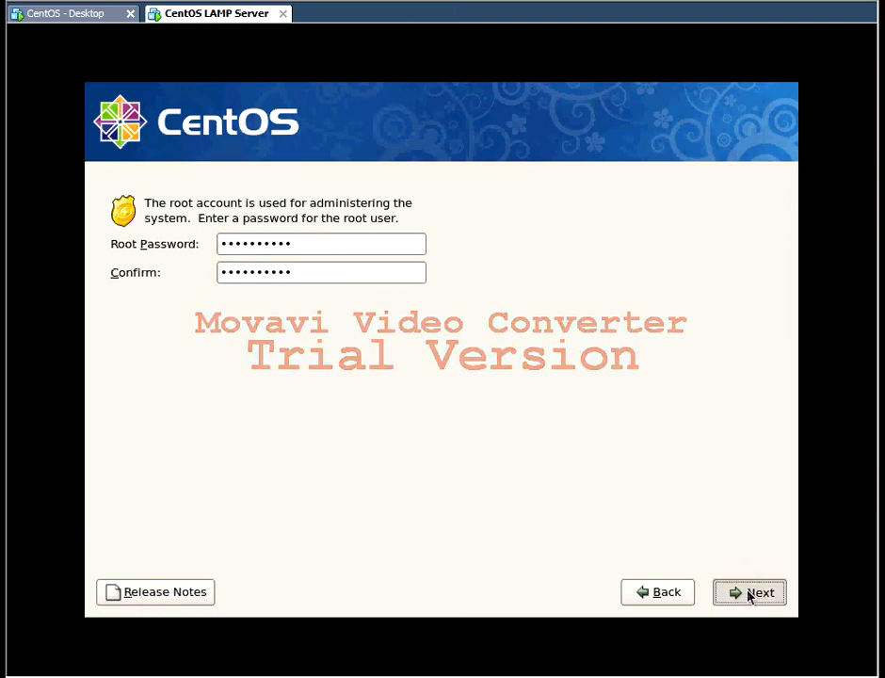
click(749, 591)
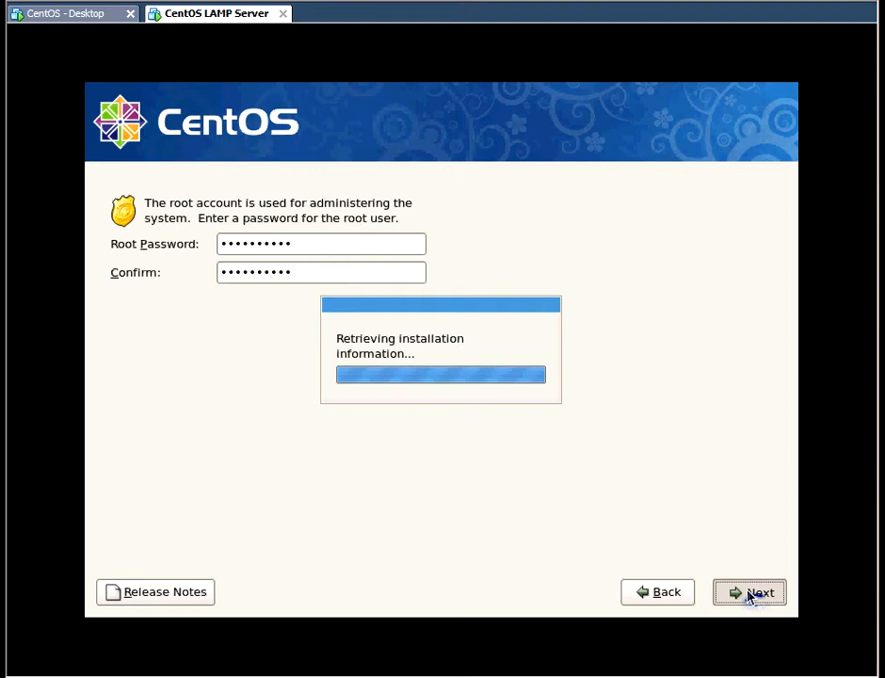
mouse_move(753, 601)
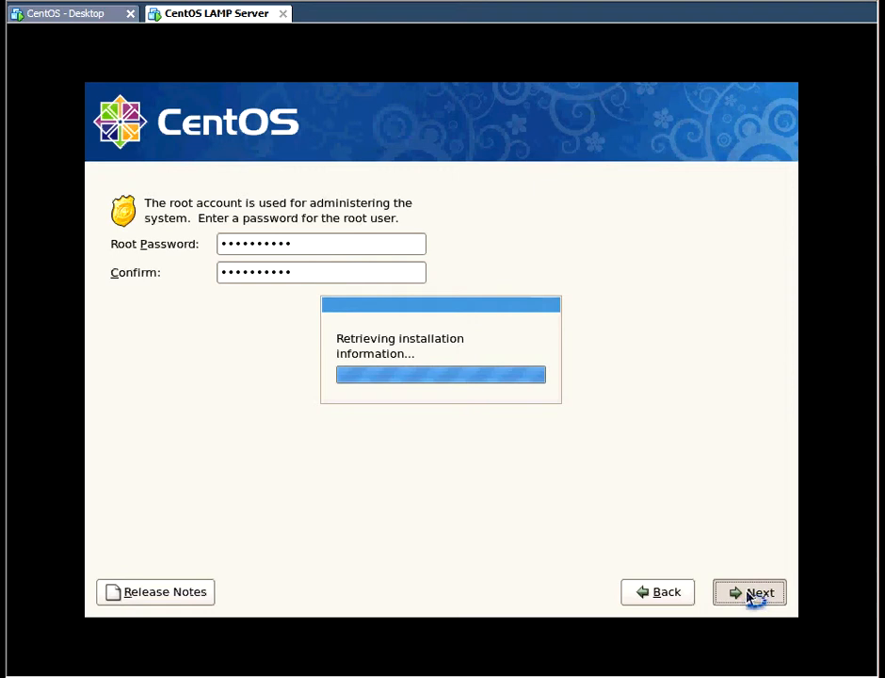
mouse_move(367, 262)
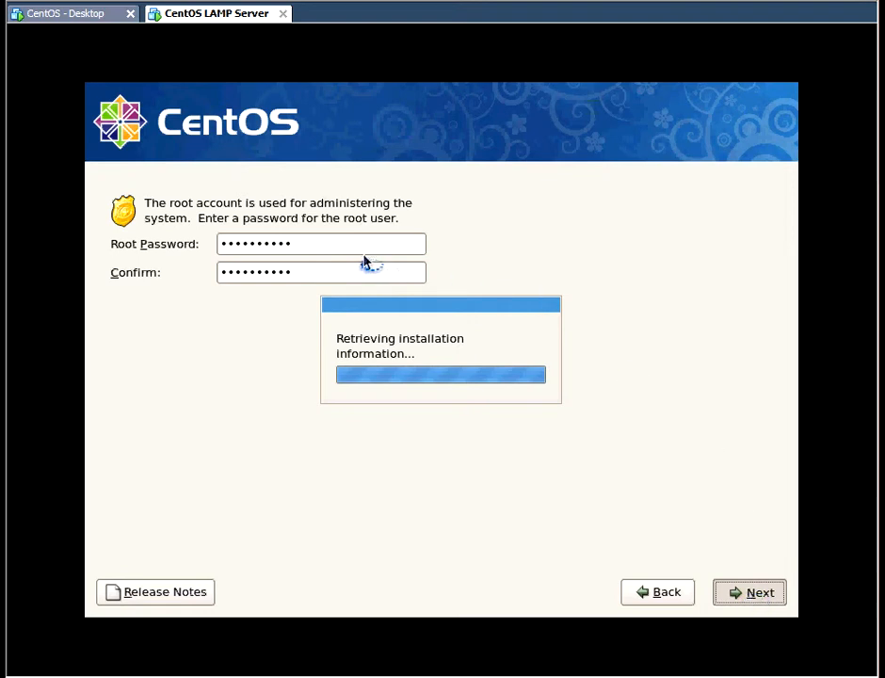
click(749, 591)
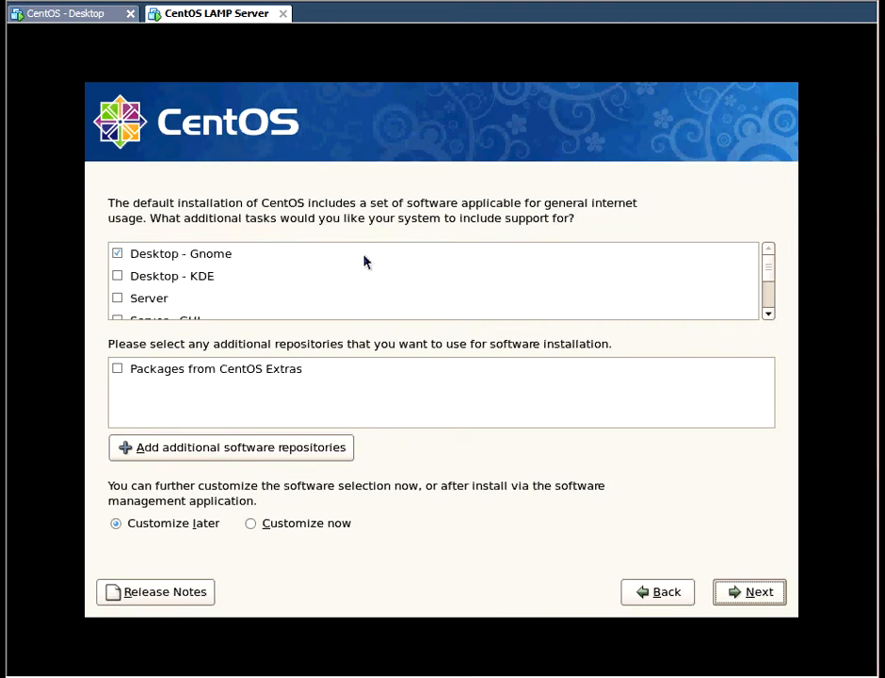
mouse_move(297, 117)
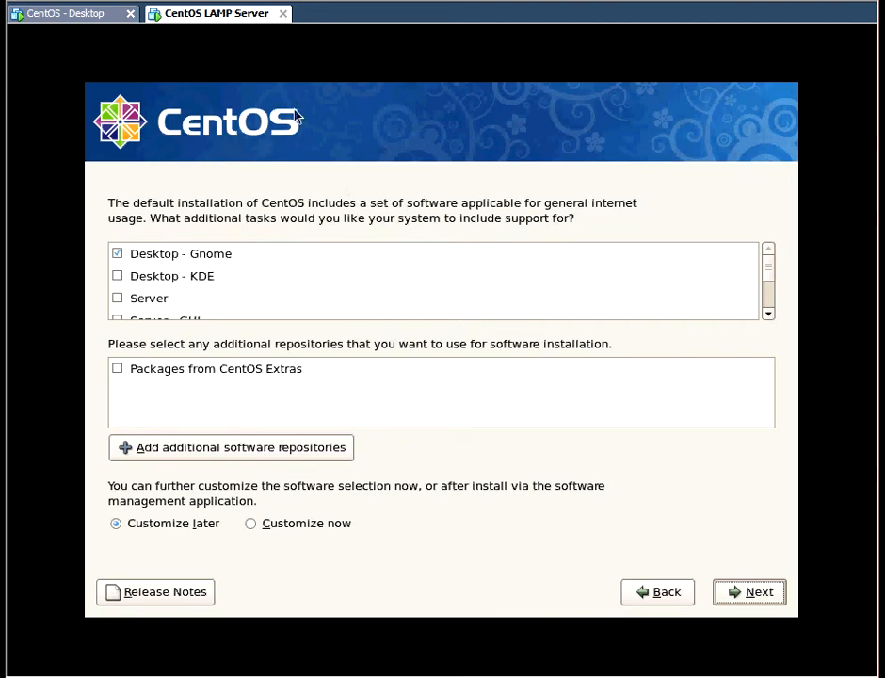
mouse_move(188, 267)
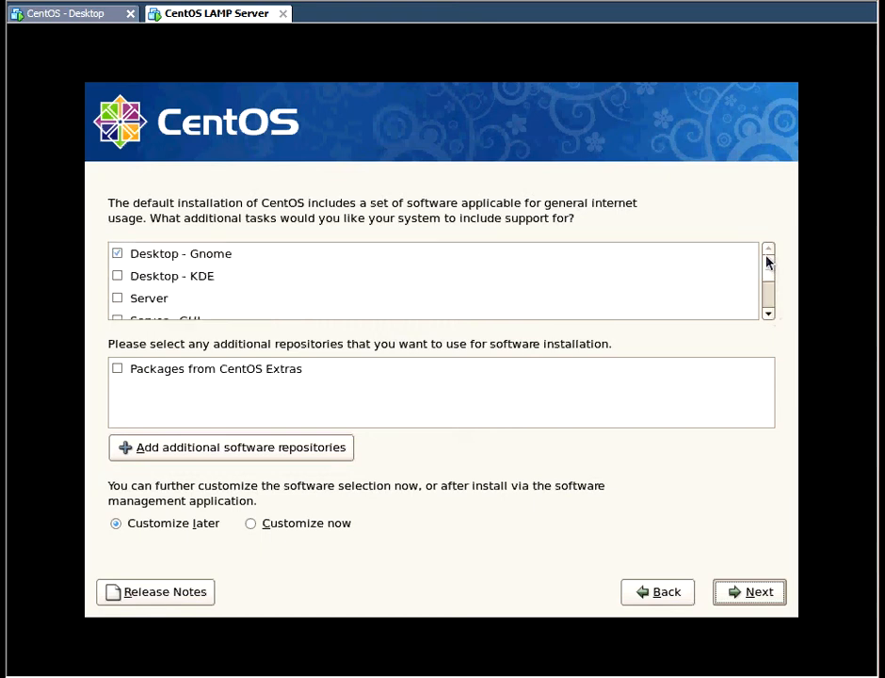
Uncheck the Desktop - Gnome task and choose to customize the software selection now.
click(117, 252)
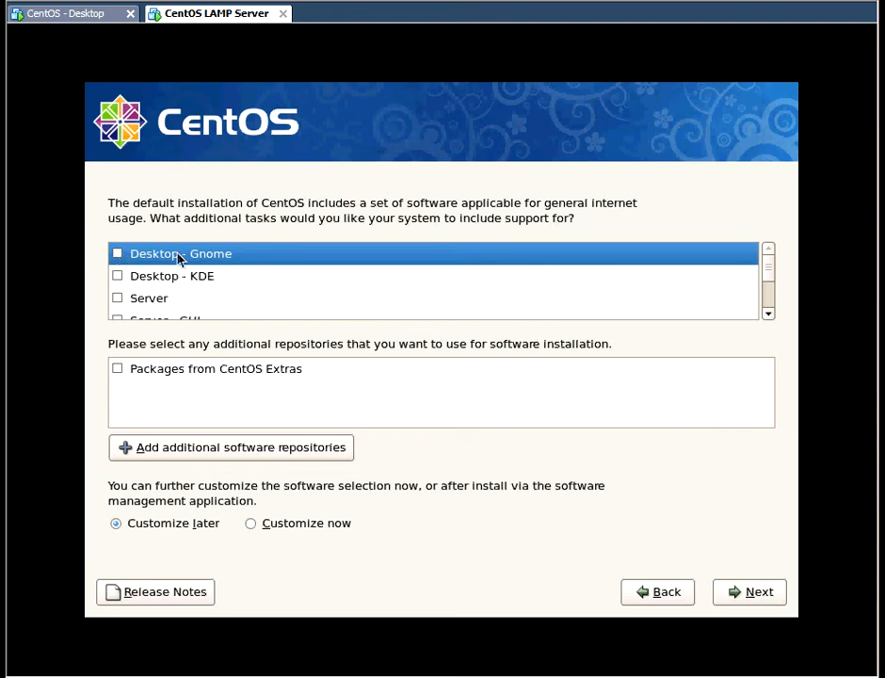
mouse_move(179, 261)
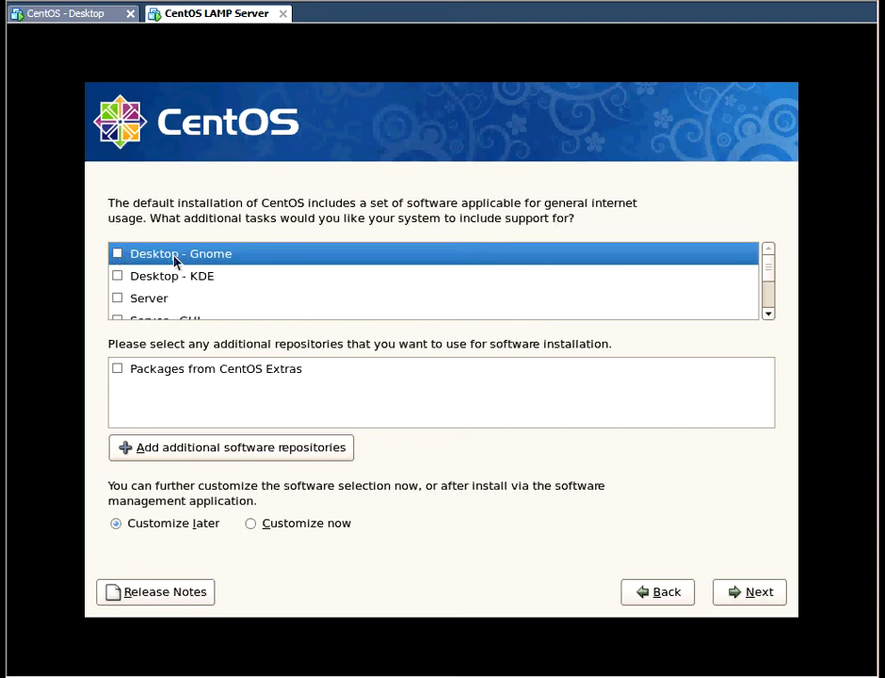
mouse_move(422, 474)
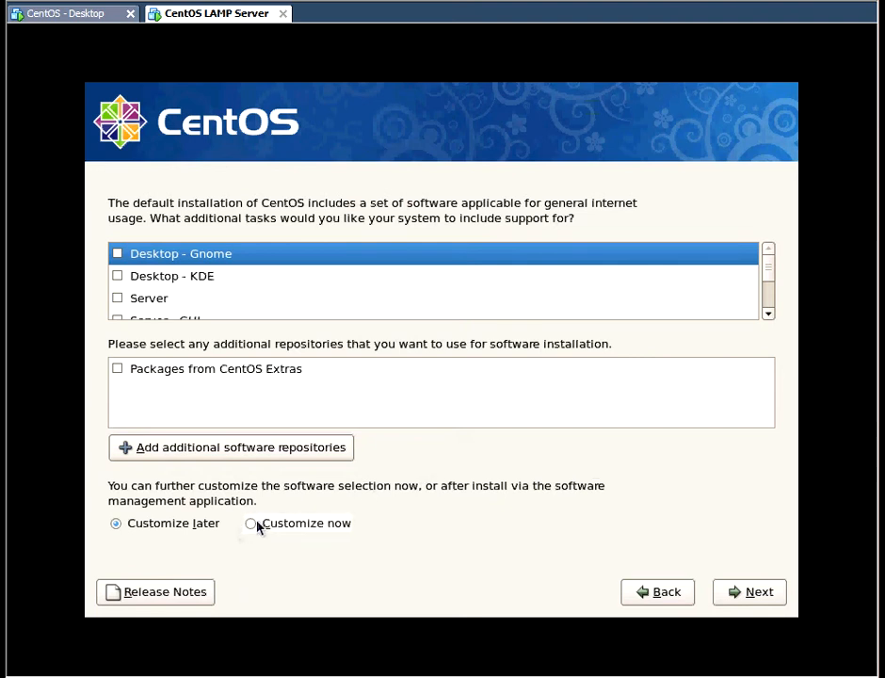
click(250, 524)
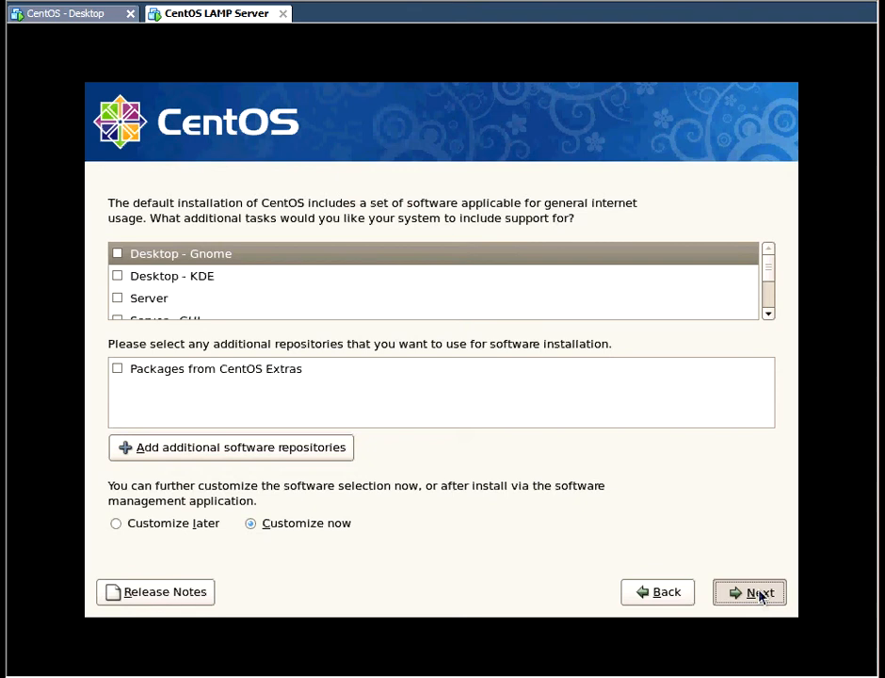
Add the Text-based Internet group and review the Development, Servers and Clustering package categories.
click(750, 591)
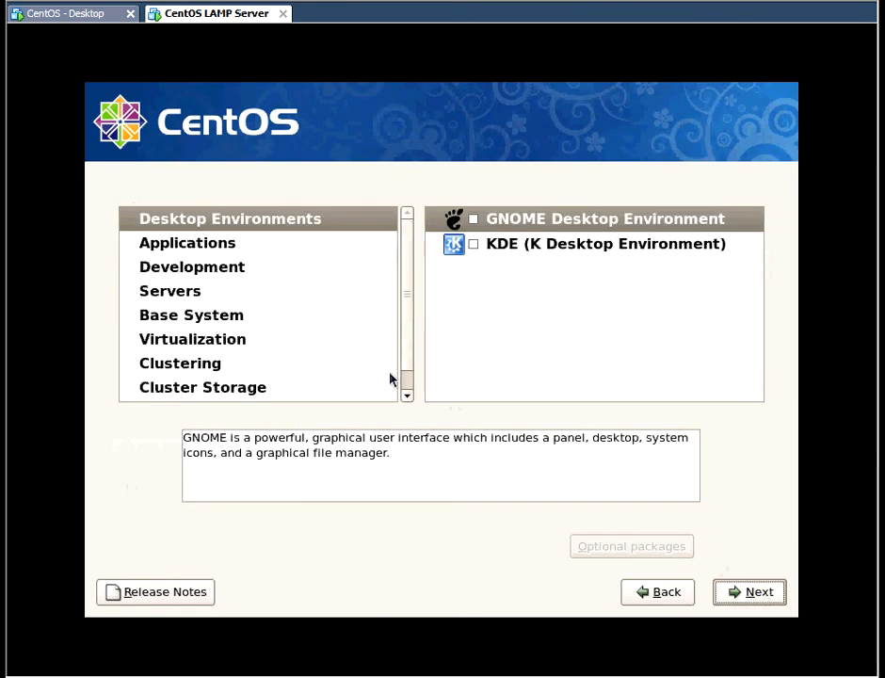
mouse_move(174, 256)
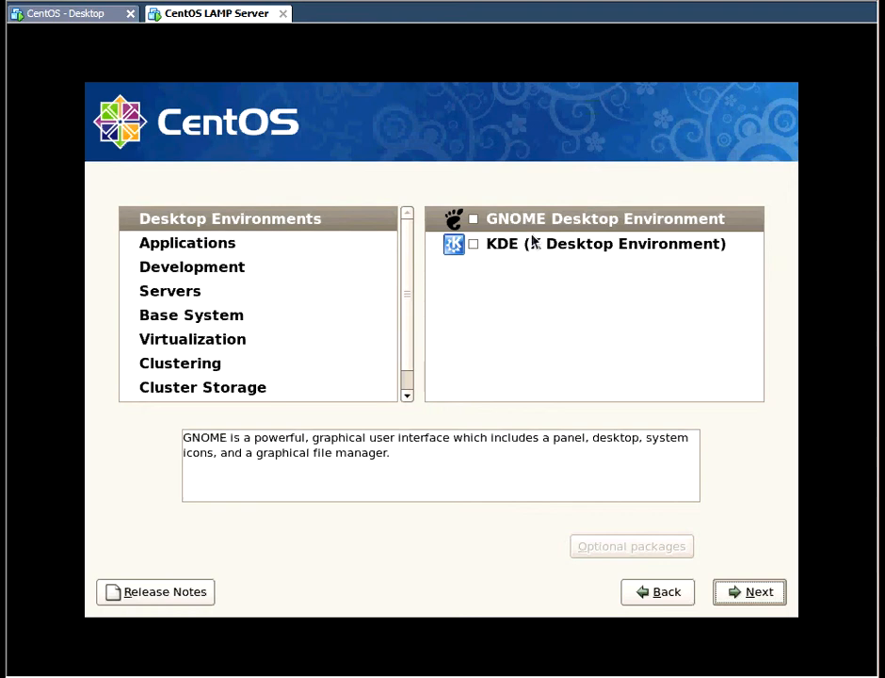
click(186, 243)
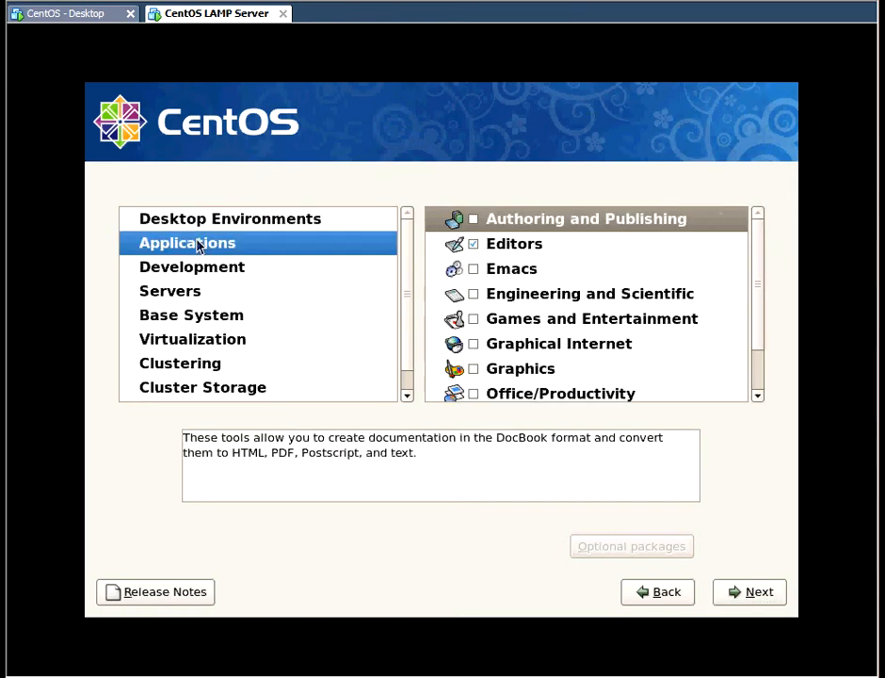
mouse_move(531, 254)
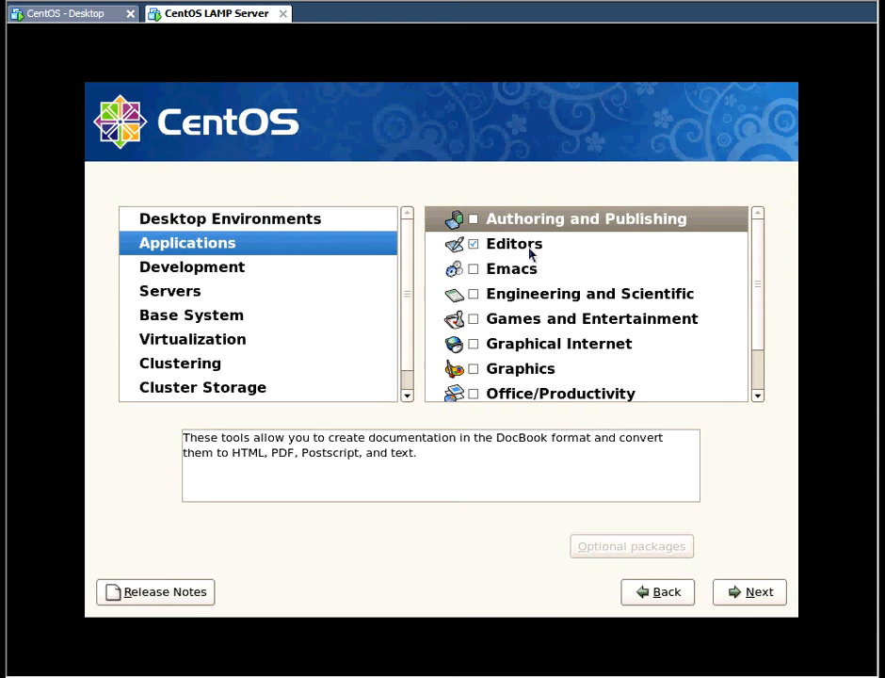
scroll(down, 3)
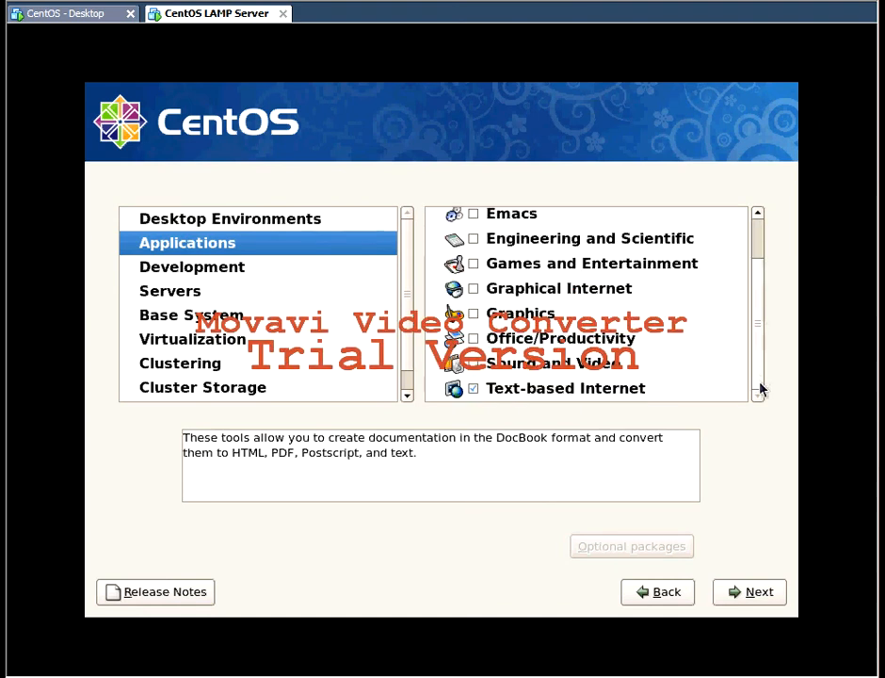
click(565, 388)
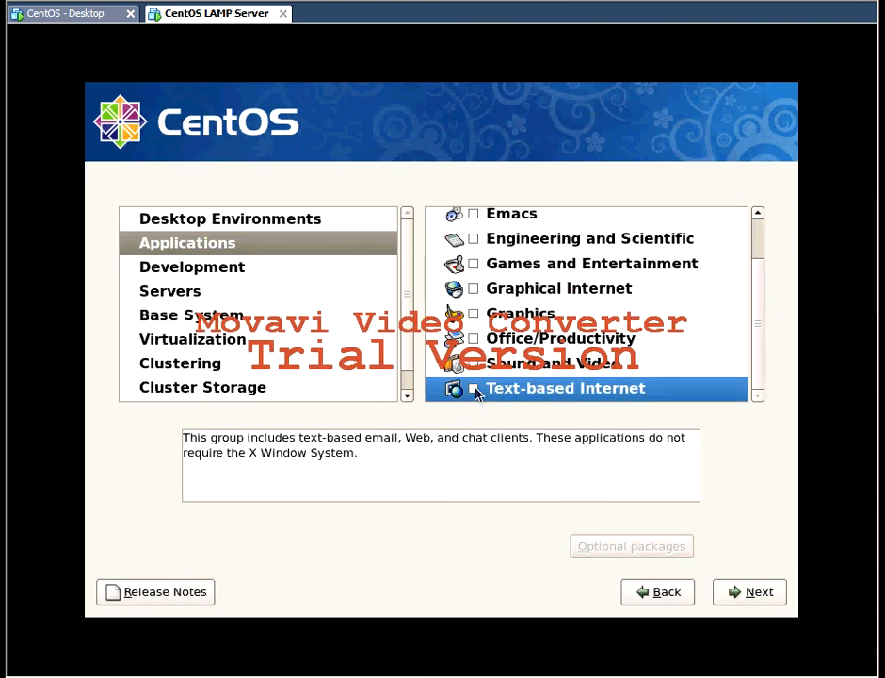
click(192, 267)
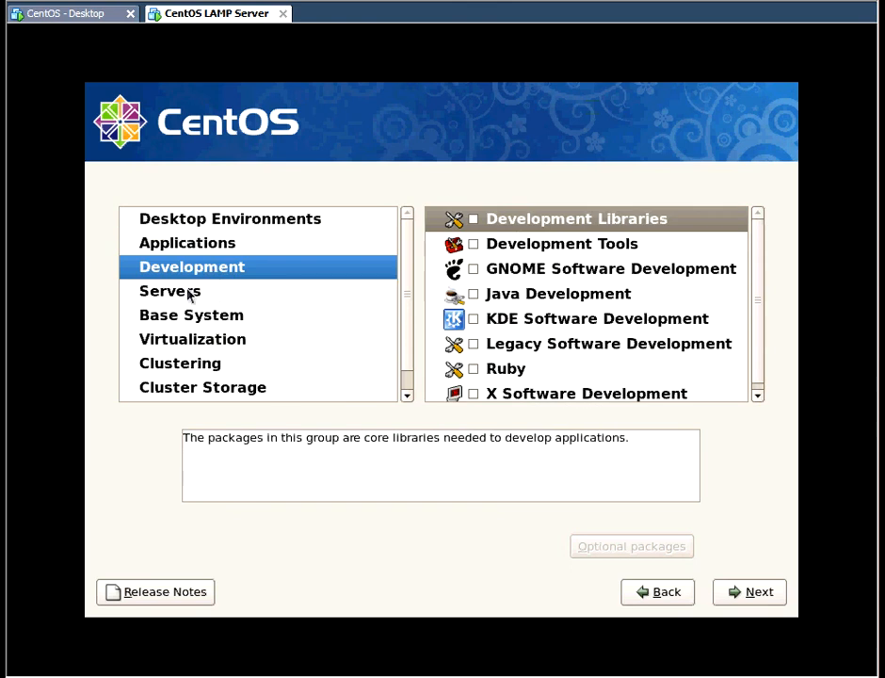
click(170, 290)
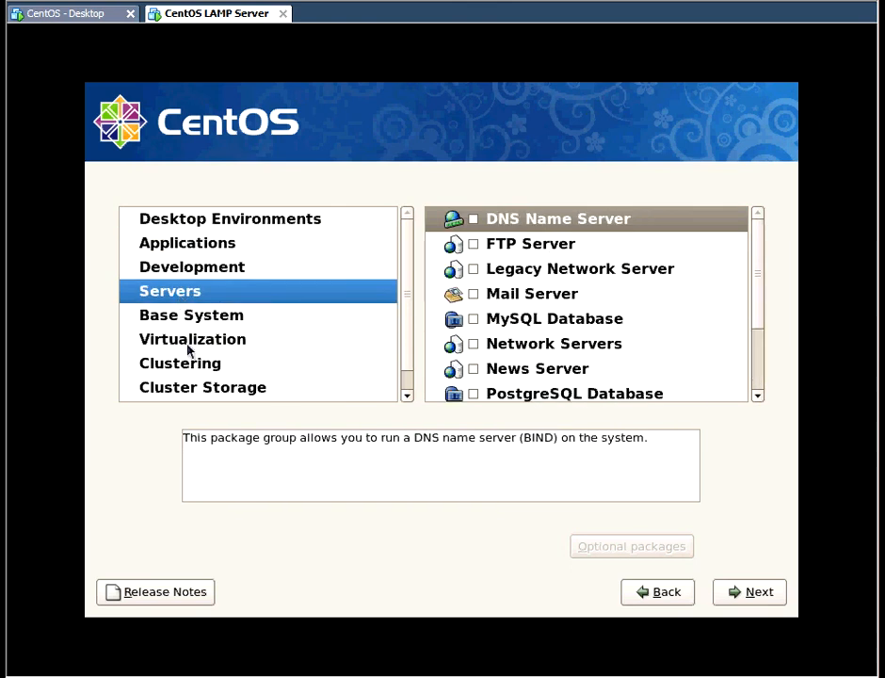
click(203, 388)
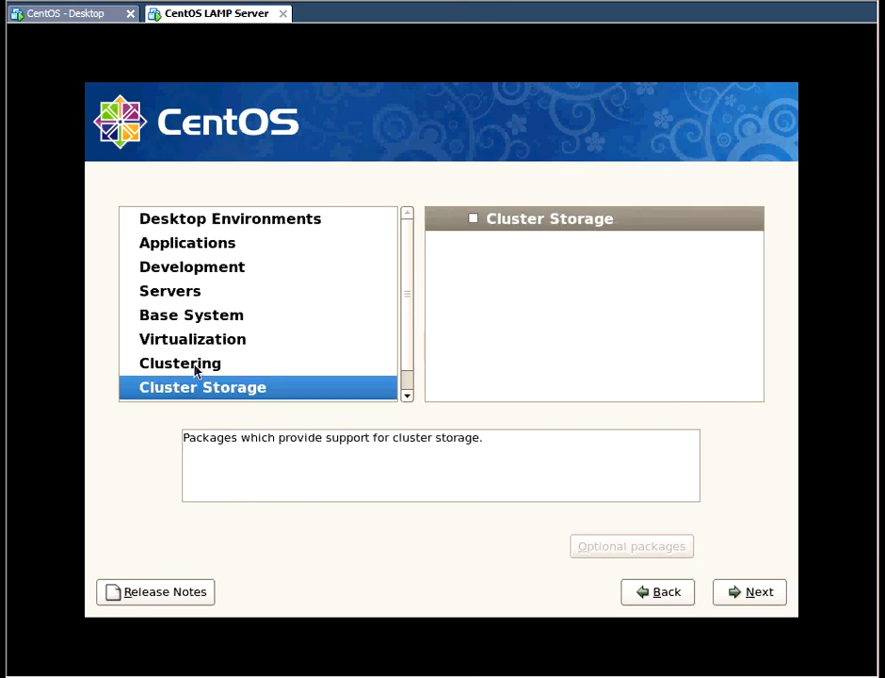
click(181, 362)
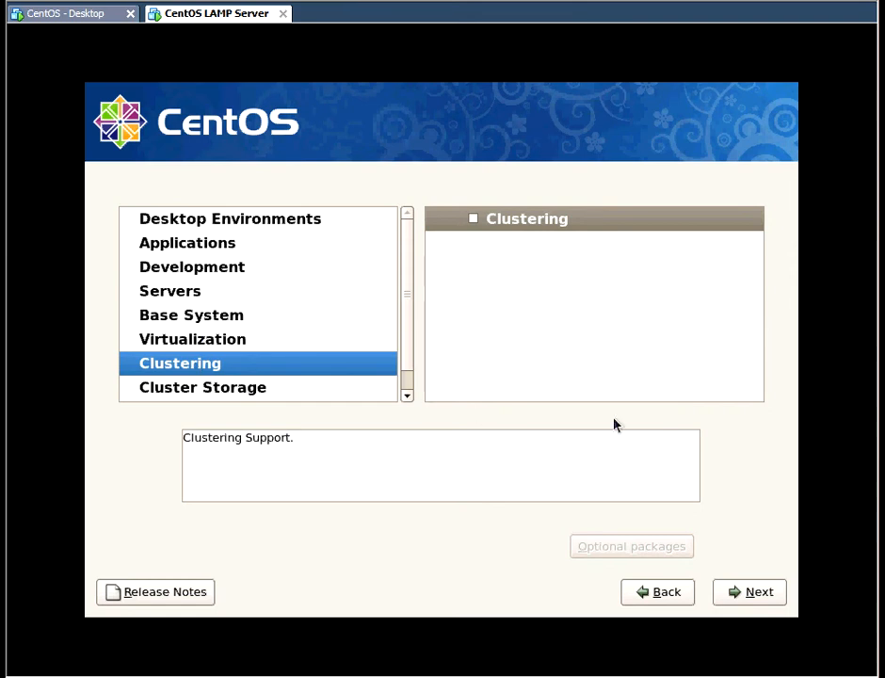
Finish package selection, pass the dependency check, and begin installing CentOS.
click(750, 592)
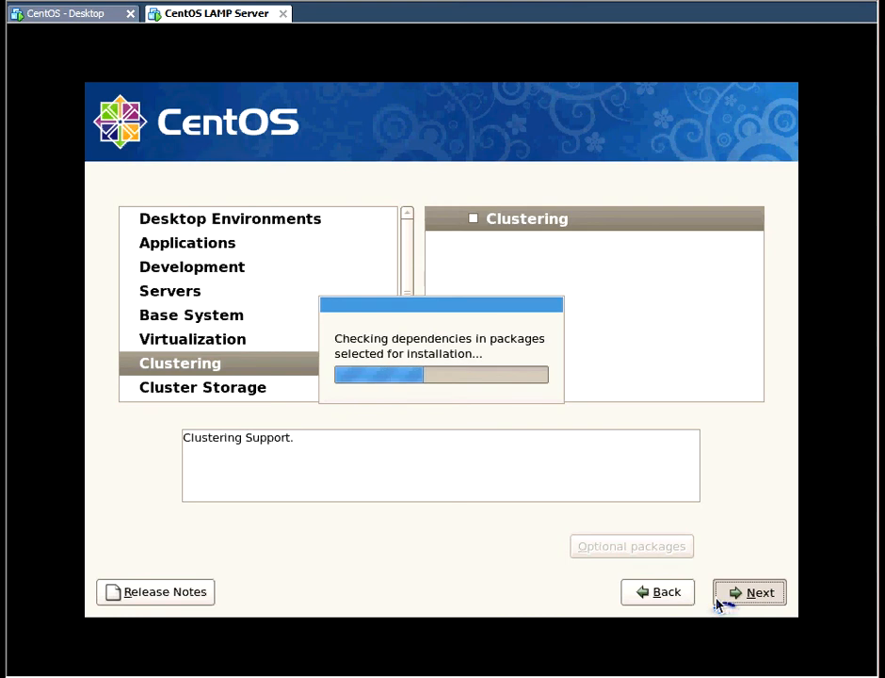
click(749, 591)
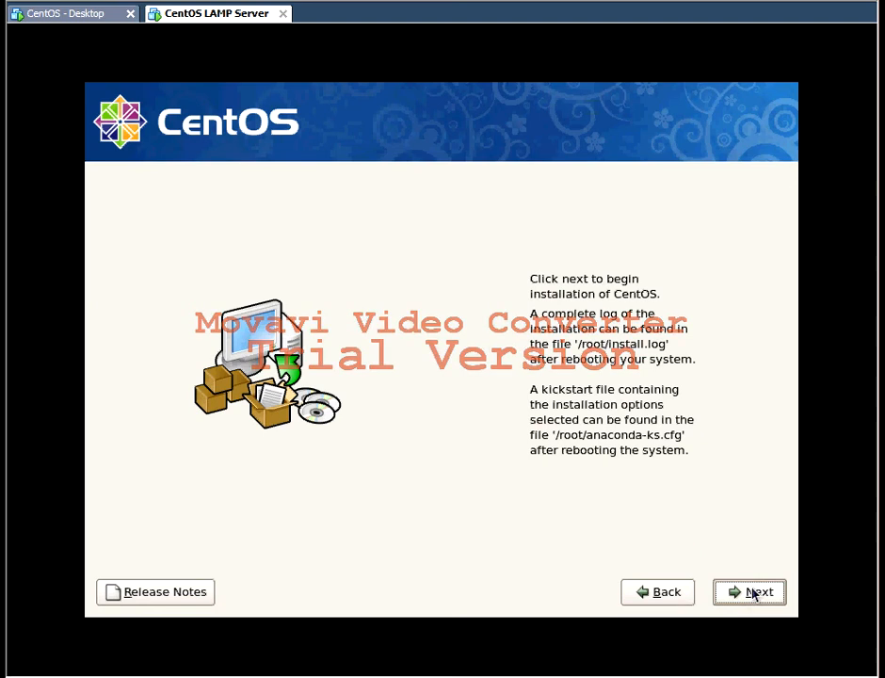
click(750, 591)
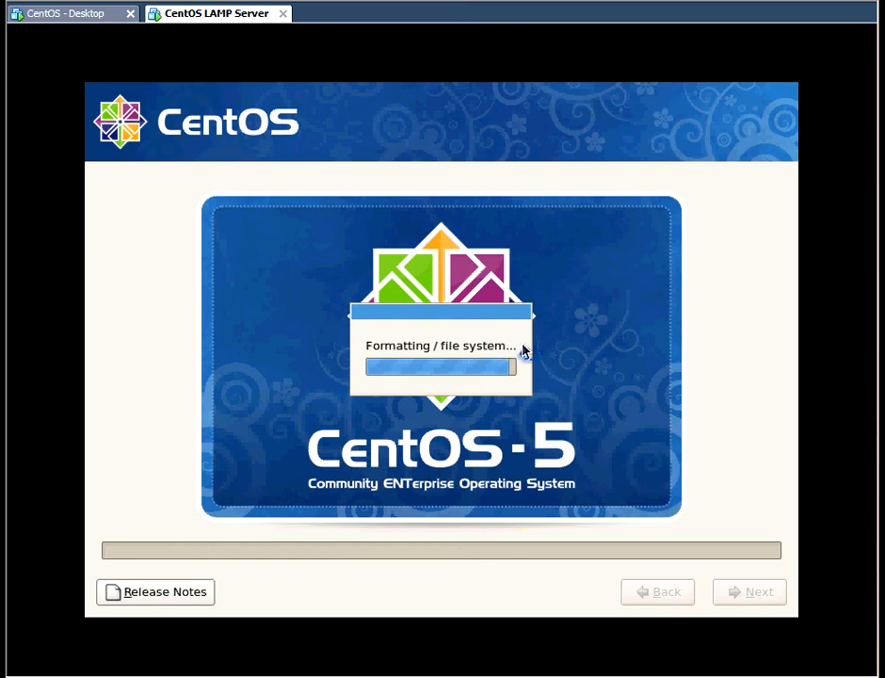
mouse_move(354, 292)
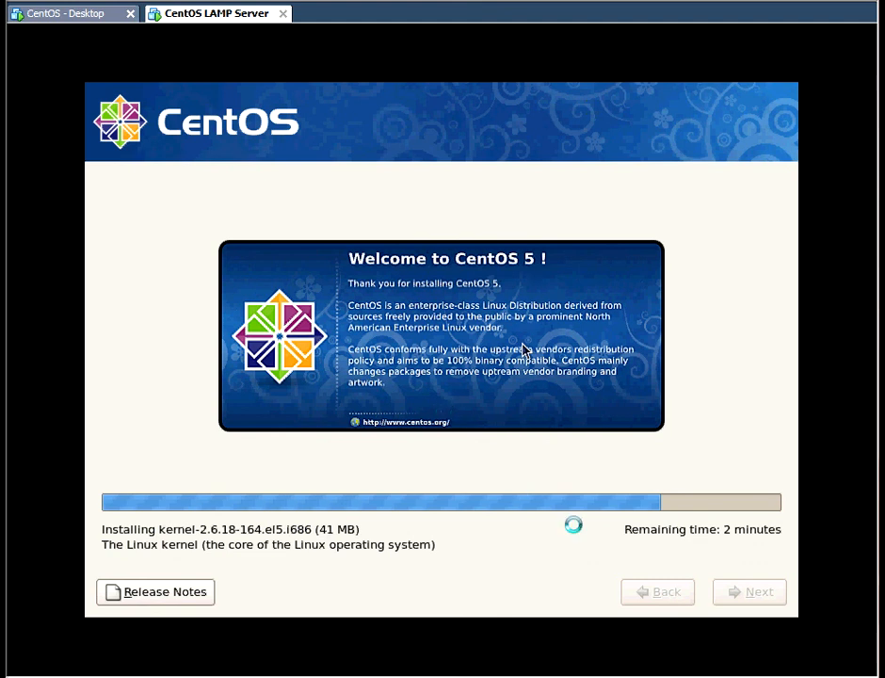
mouse_move(620, 561)
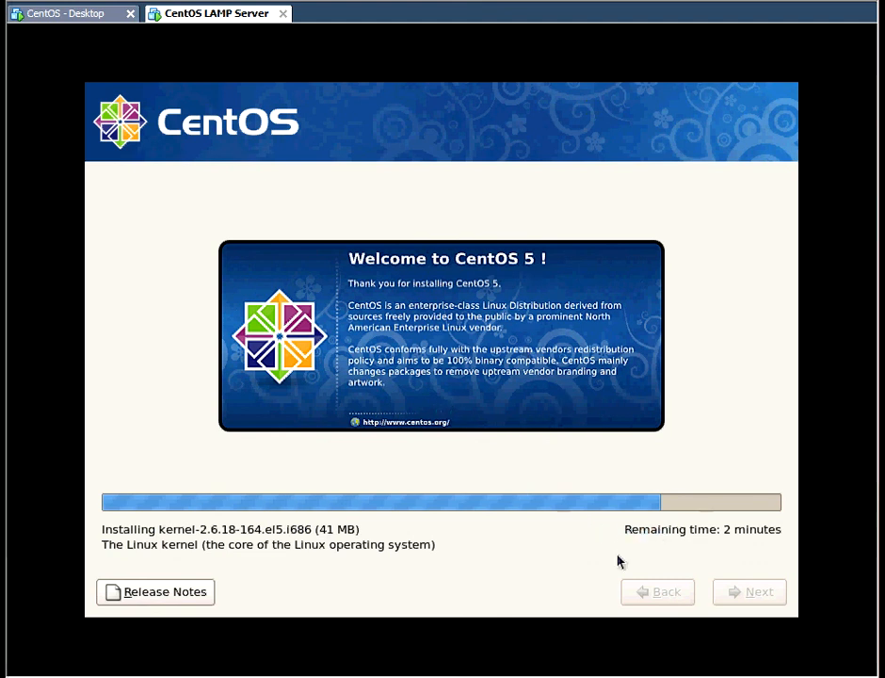
mouse_move(778, 539)
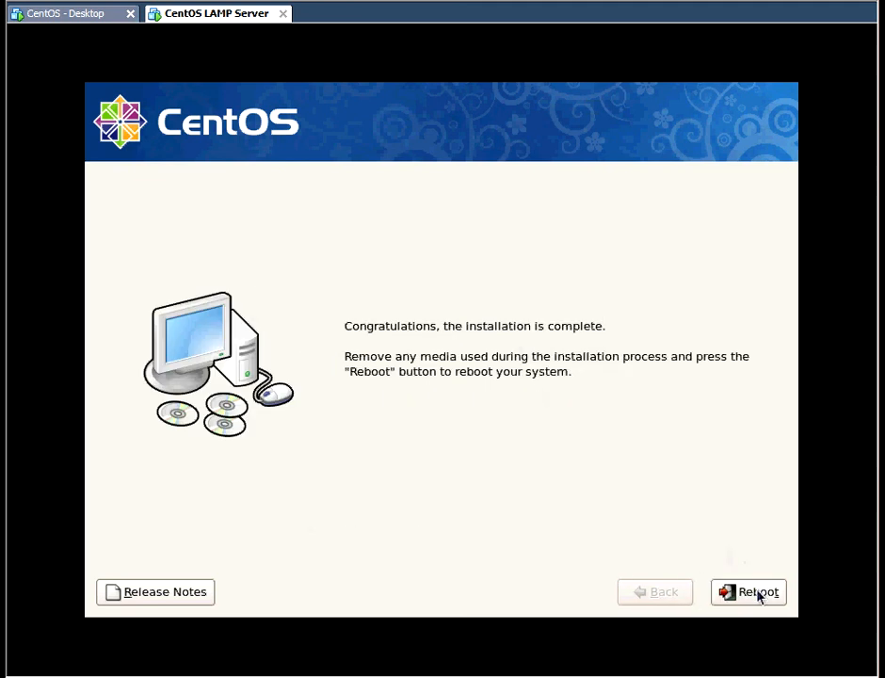
Reboot the newly installed CentOS system from the Congratulations screen.
click(749, 592)
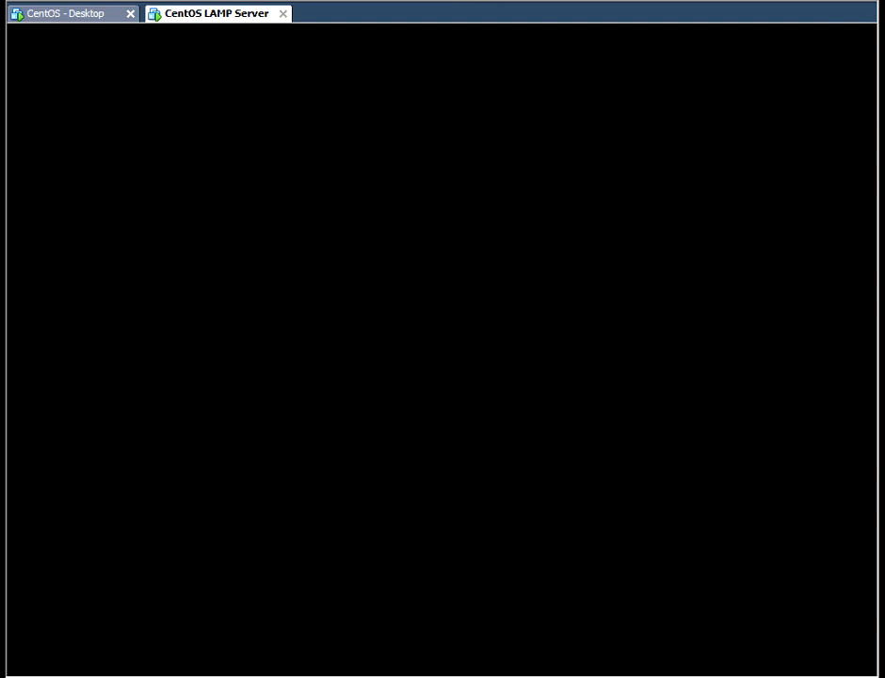